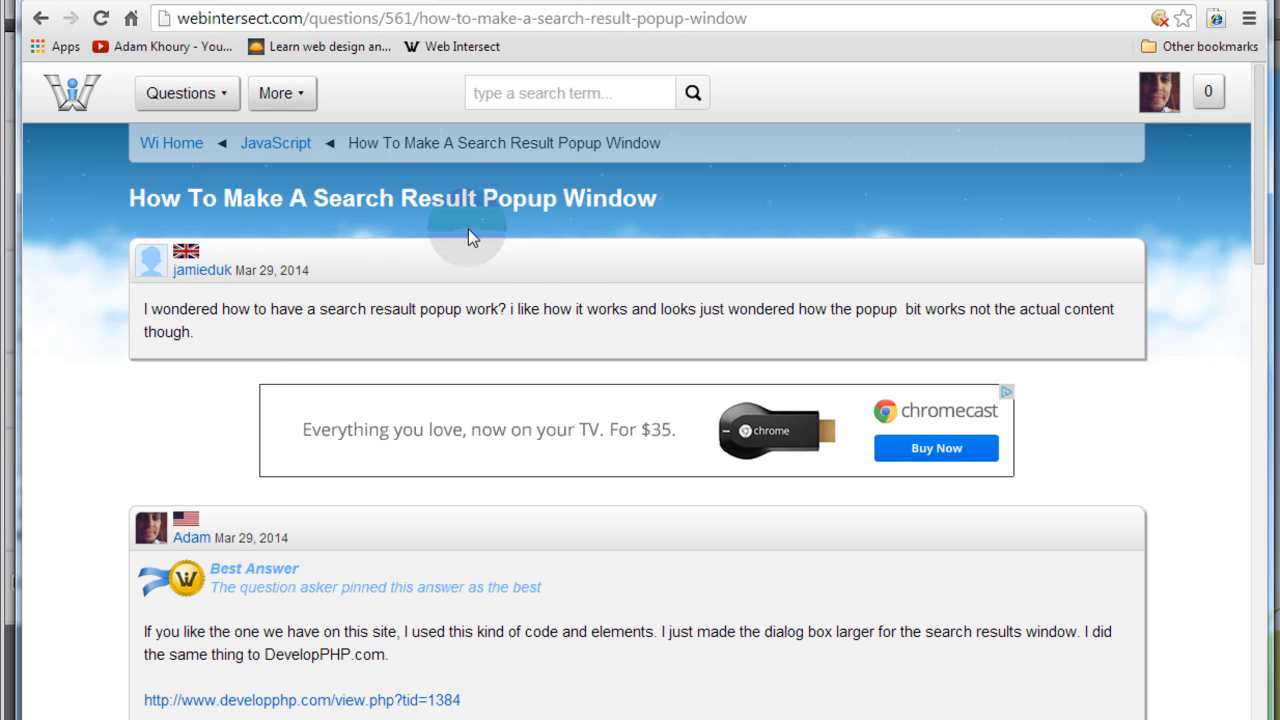
mouse_move(408, 240)
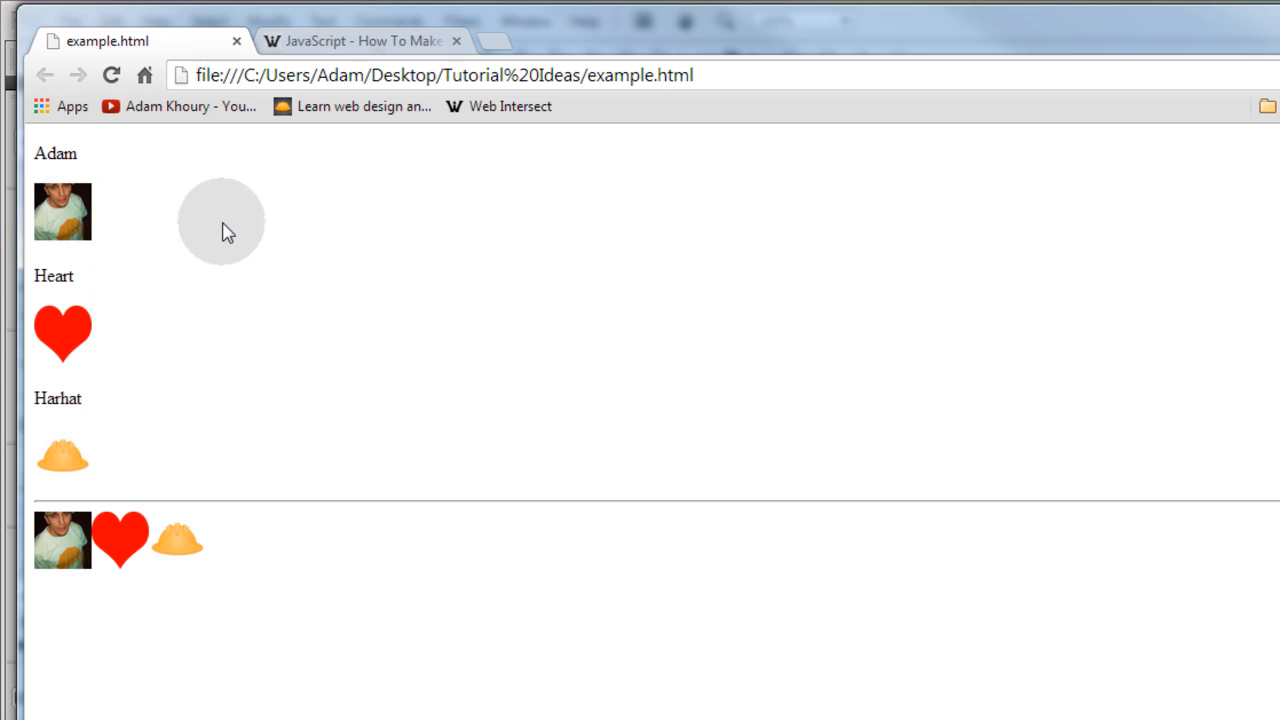
Add img tags for adam_khoury.jpg, heart.png and hardhat.jpg, each with alt text such as 'Adam'.
scroll("down", 3)
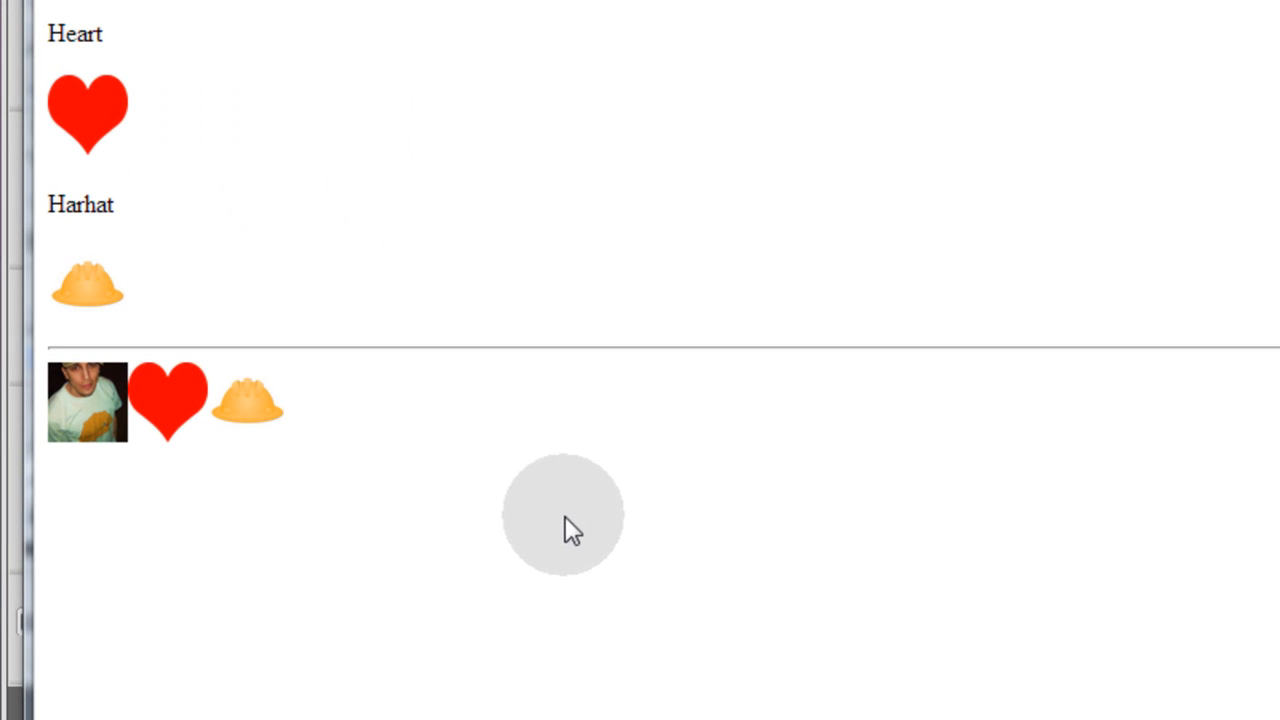
mouse_move(535, 535)
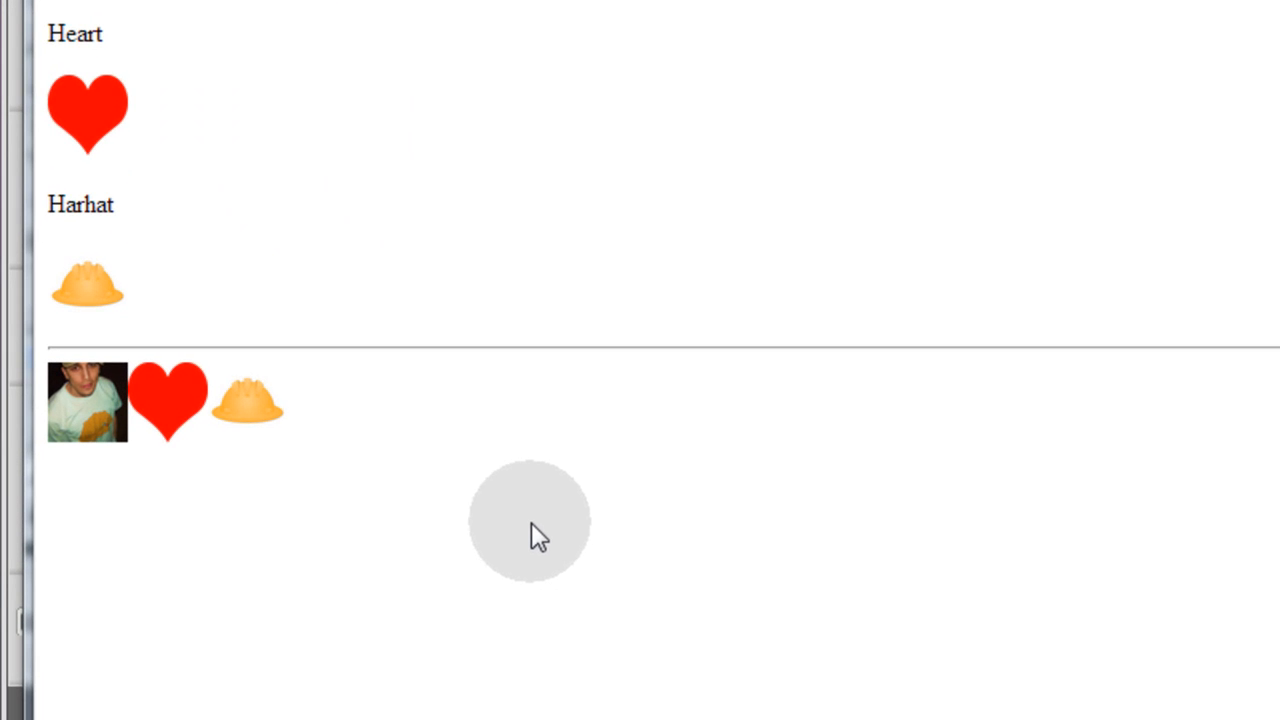
mouse_move(165, 520)
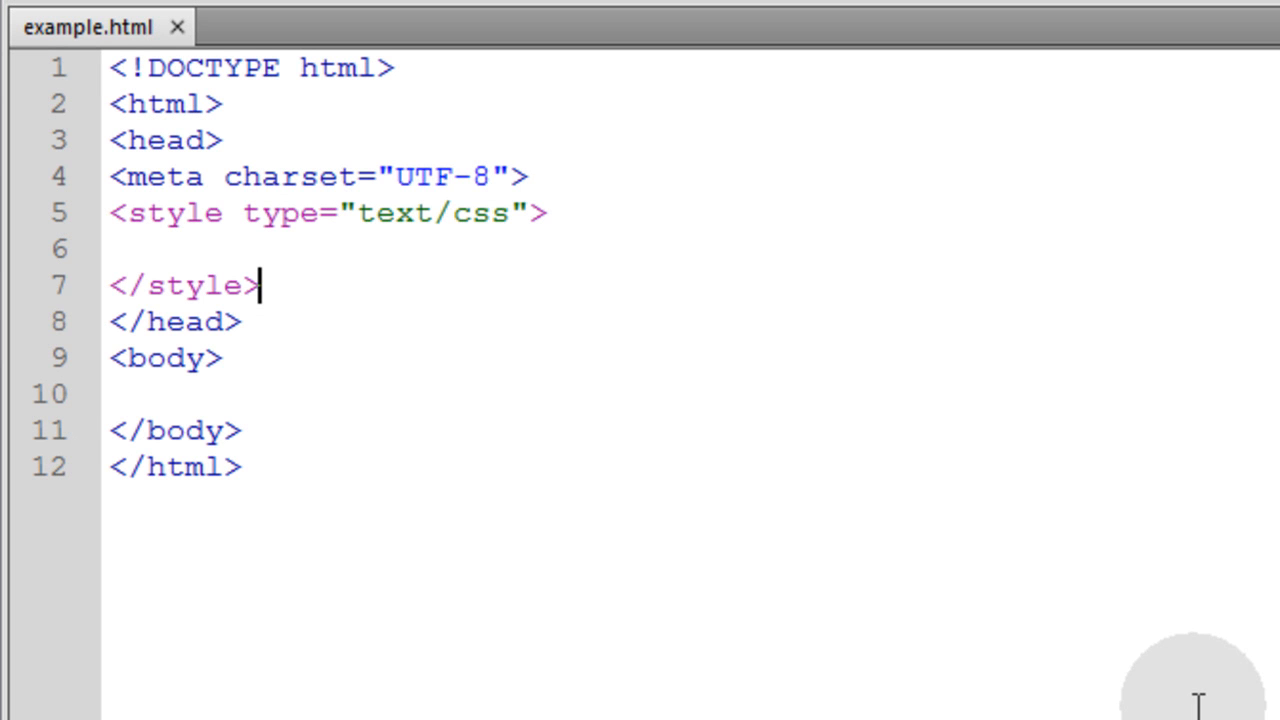
mouse_move(540, 388)
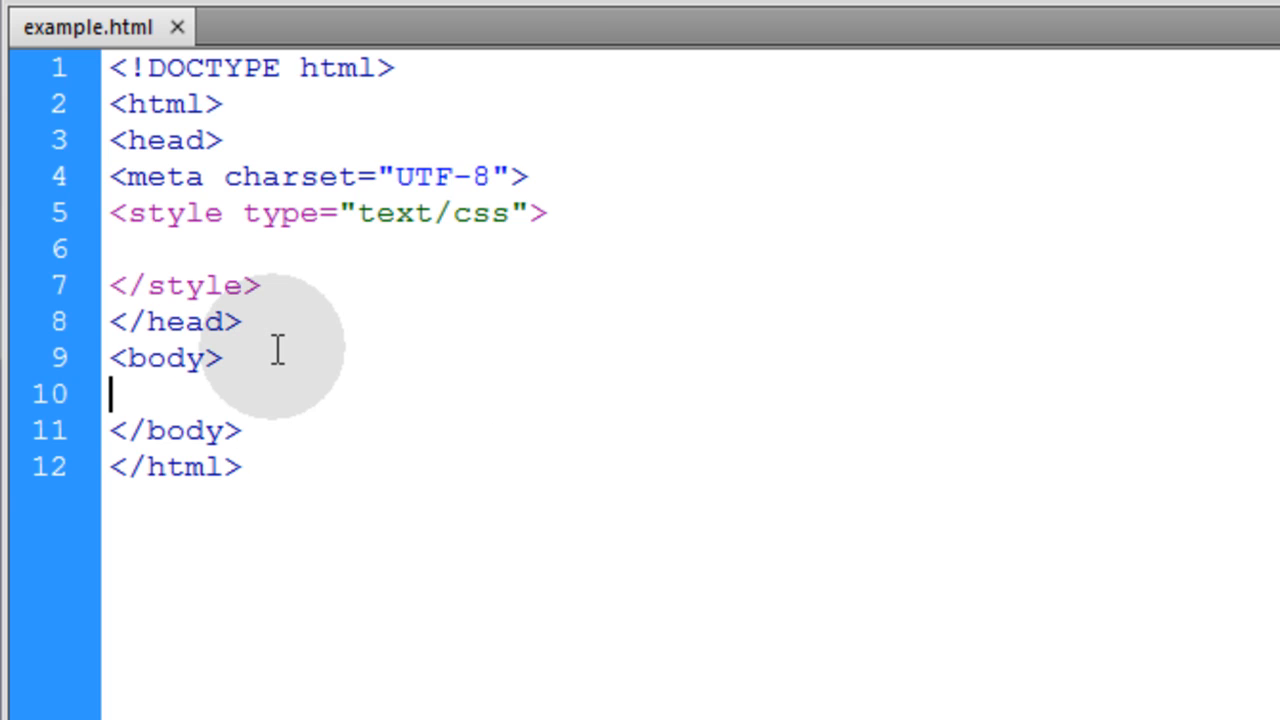
type("<img src=\"")
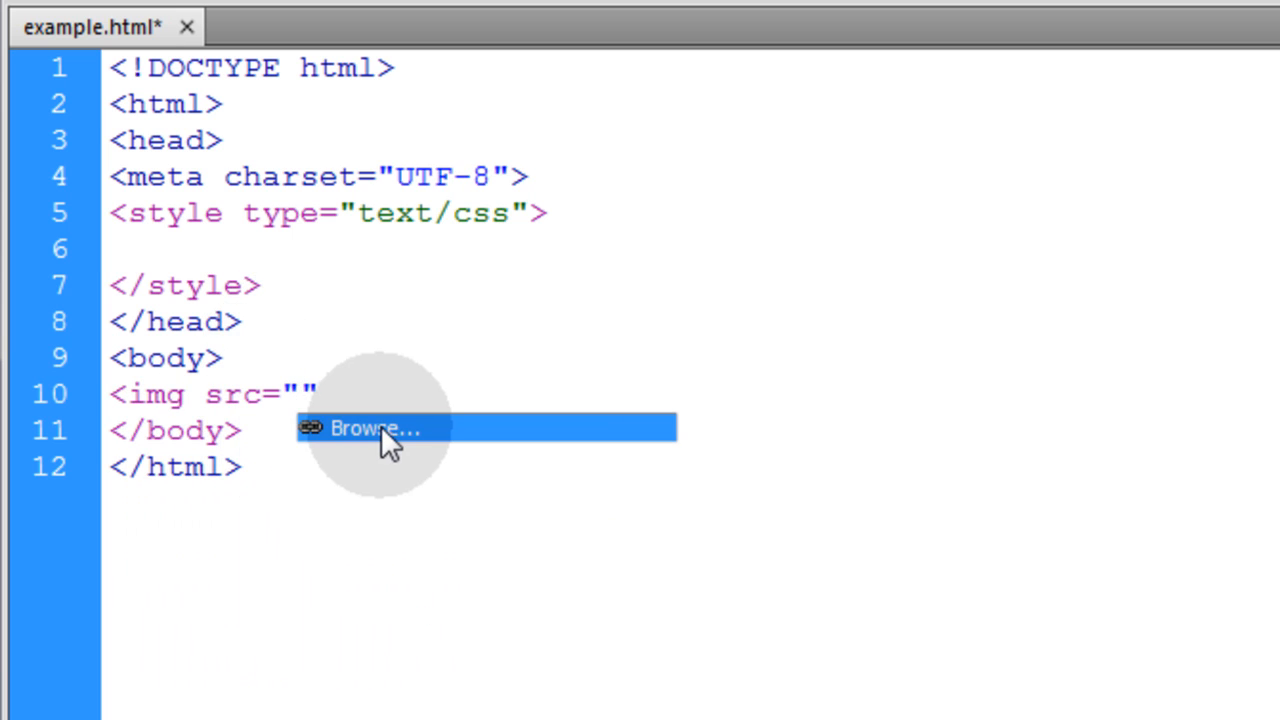
type("adam_k")
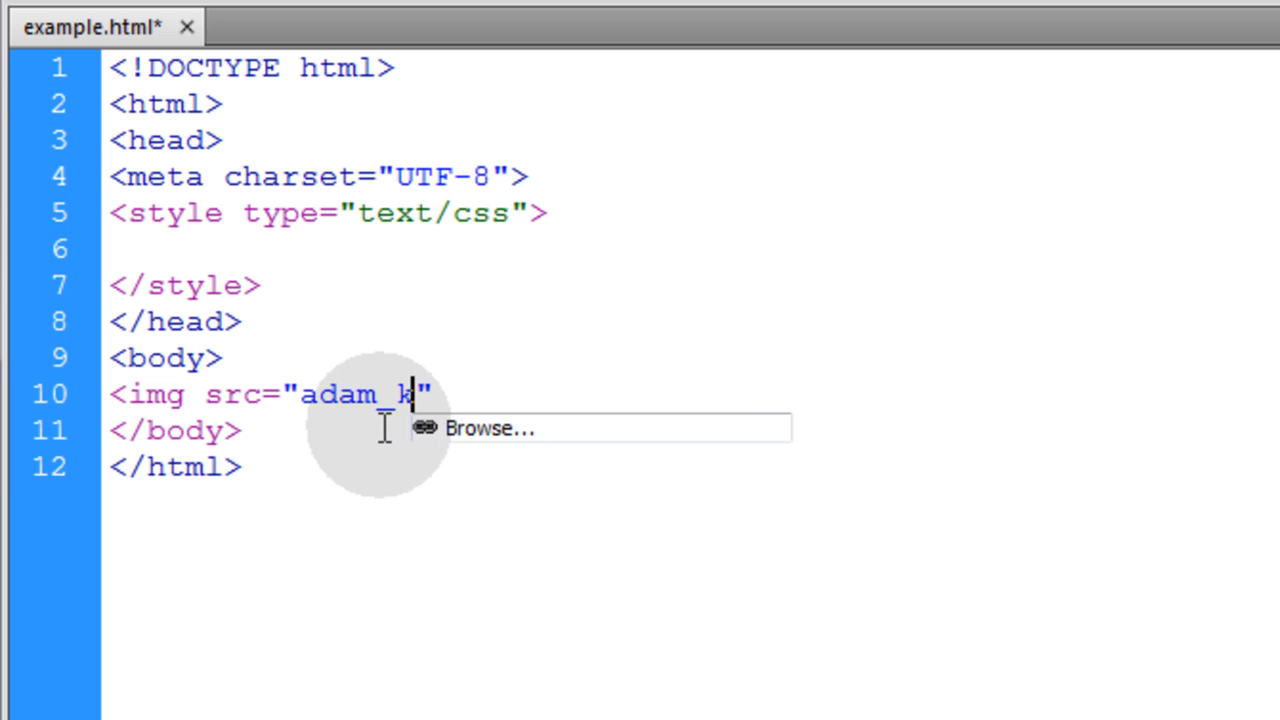
type("houry.jp")
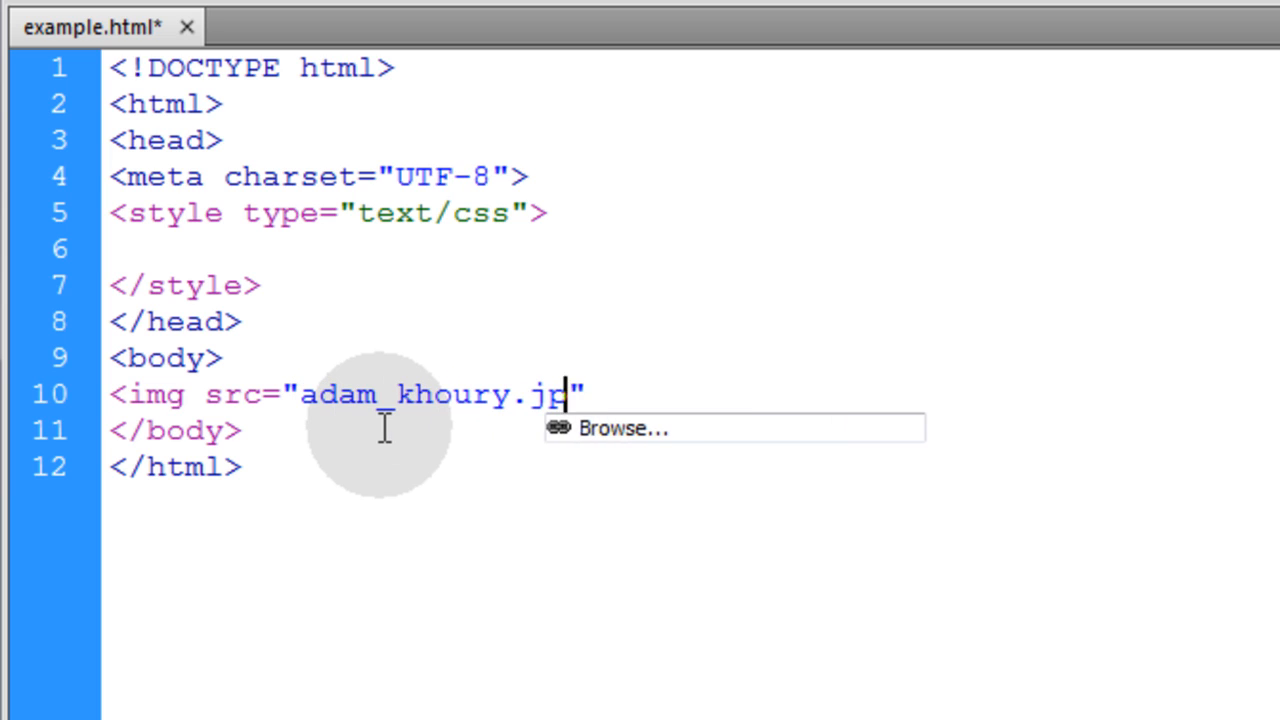
type("g\" alt=\"\"")
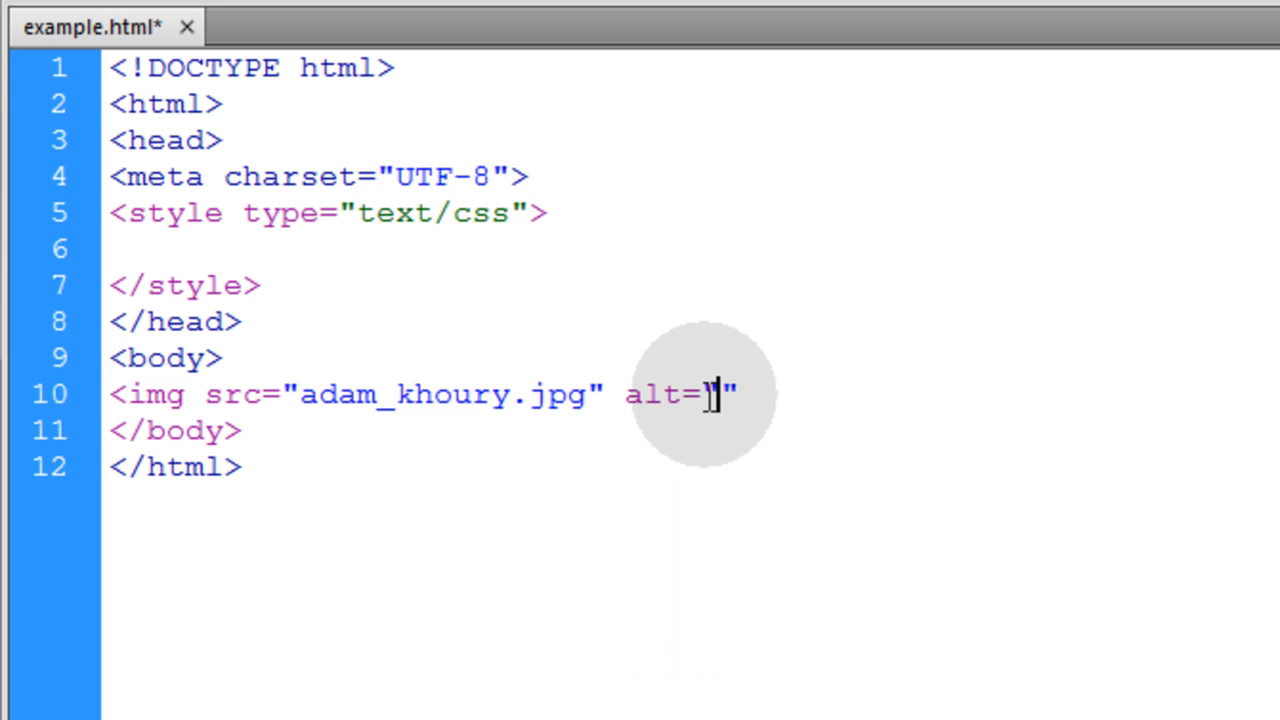
type("Adam")
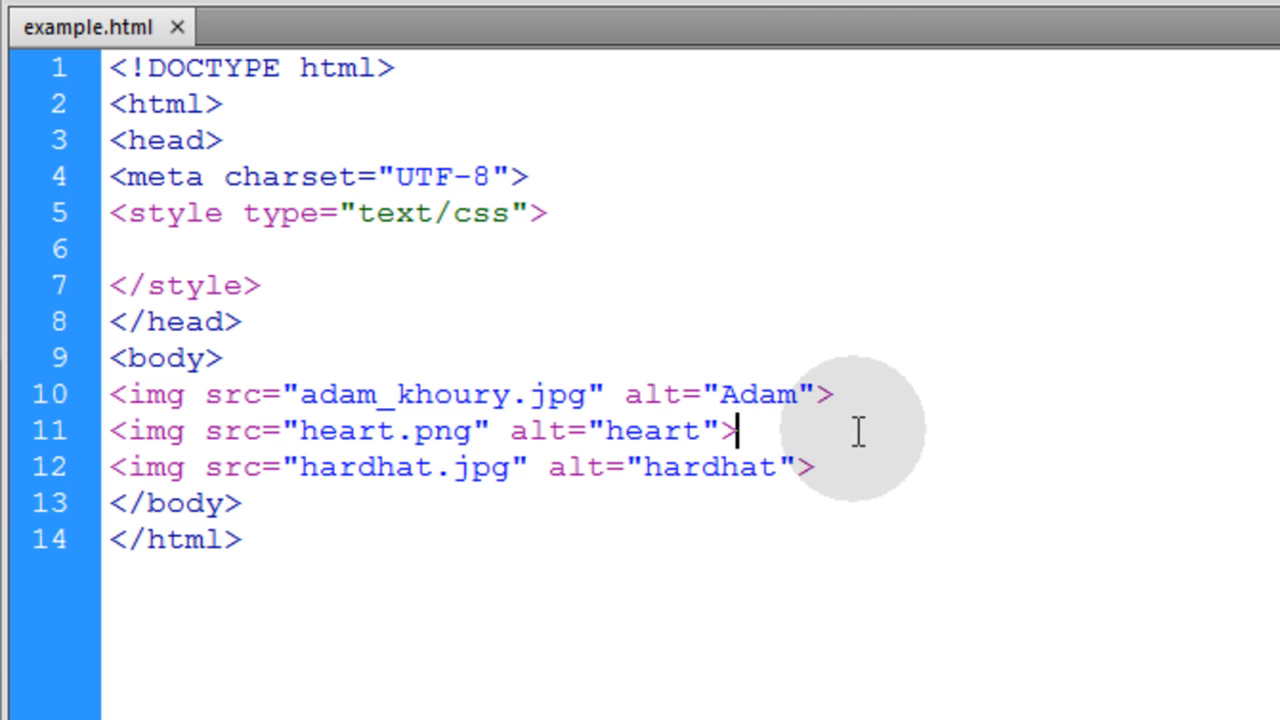
Add class="pic" to each image and write a .pic rule with 50px width and height.
left_click(113, 249)
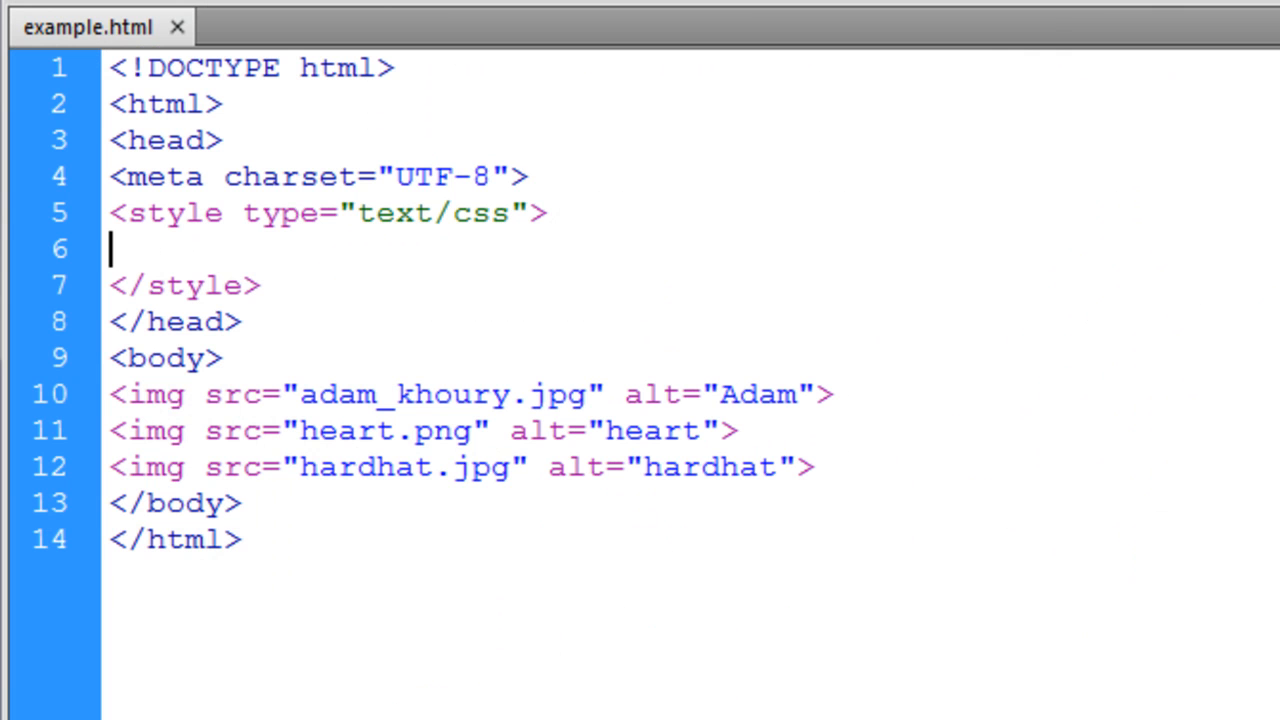
type("class=\"pic")
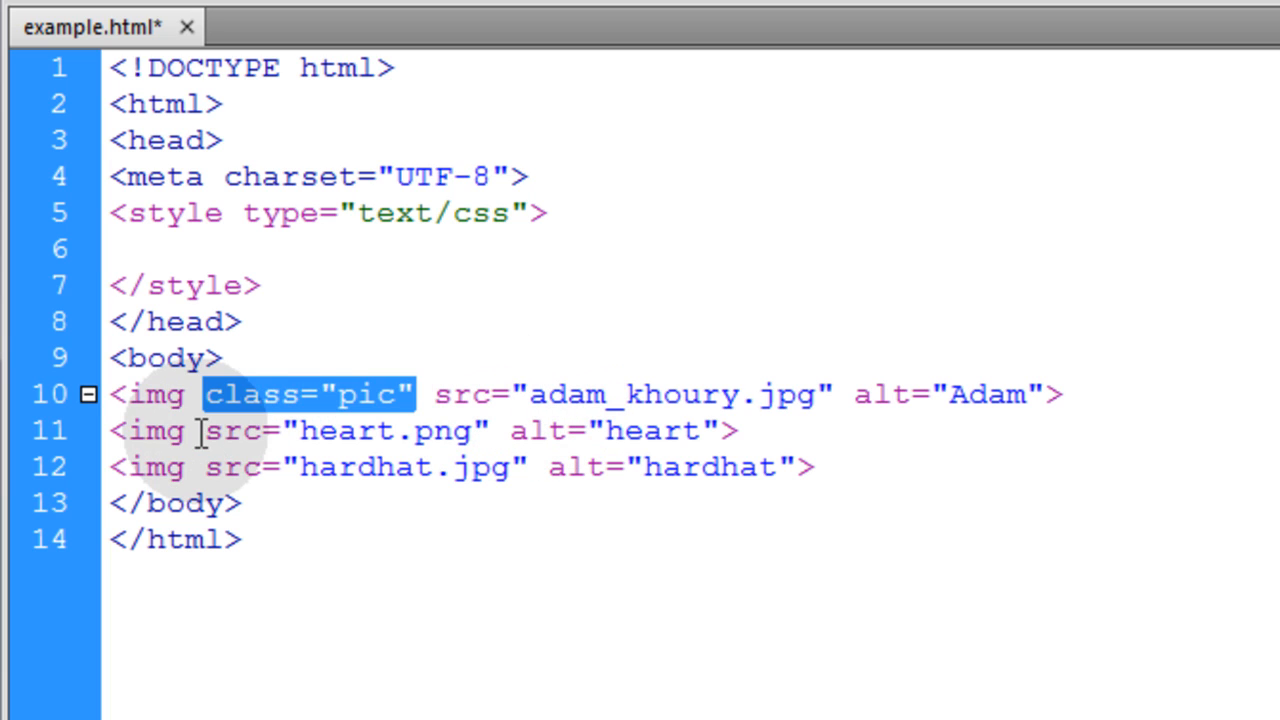
type("class=\"pic\"")
left_click(354, 249)
type(".pic{")
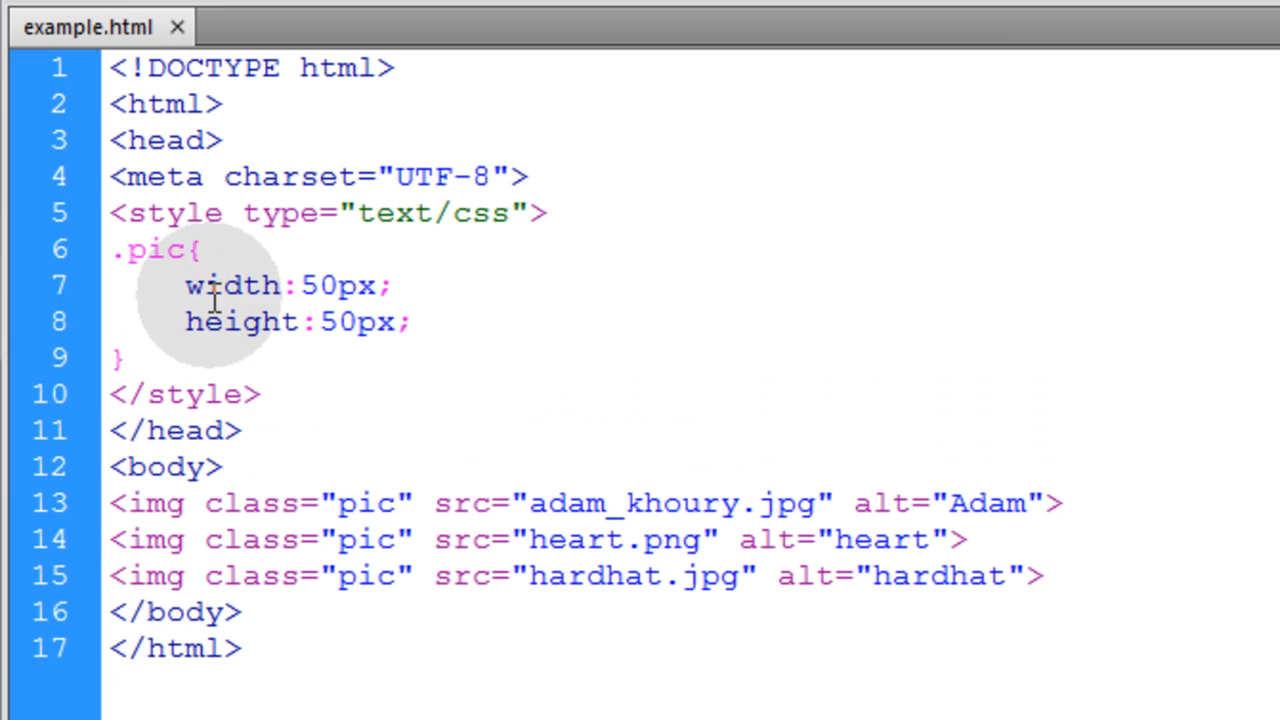
double_click(240, 321)
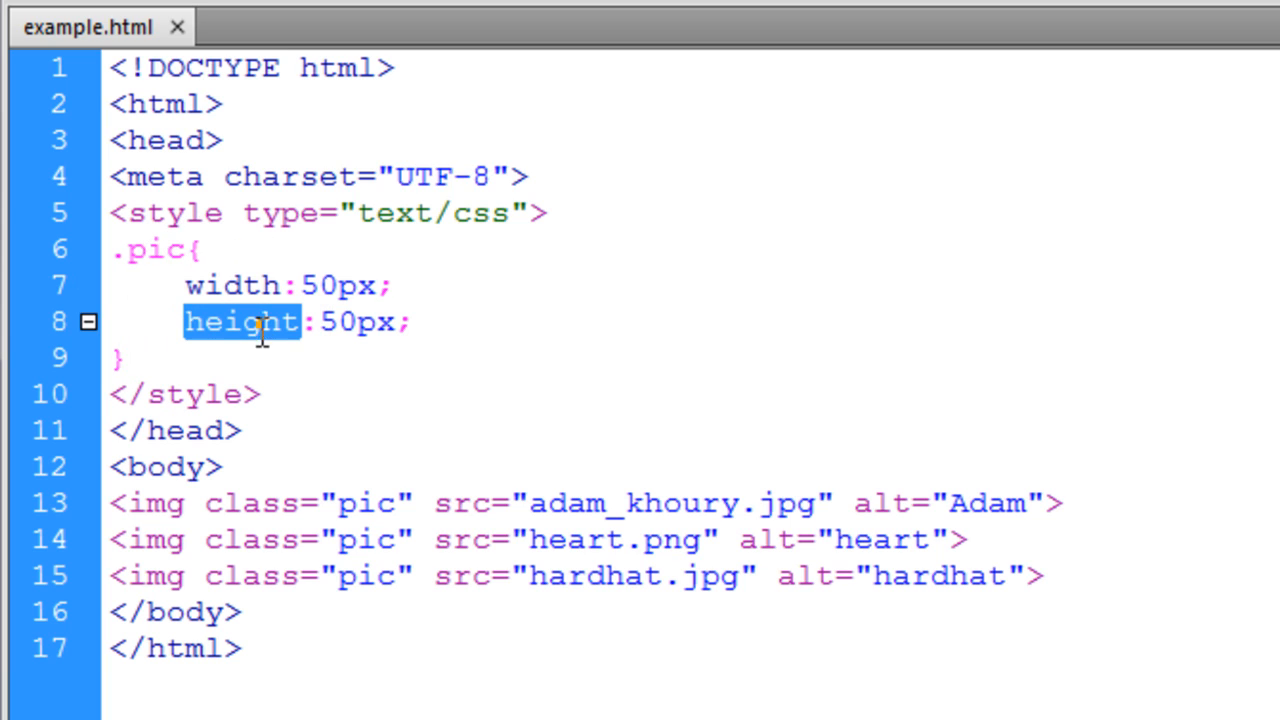
left_click(540, 352)
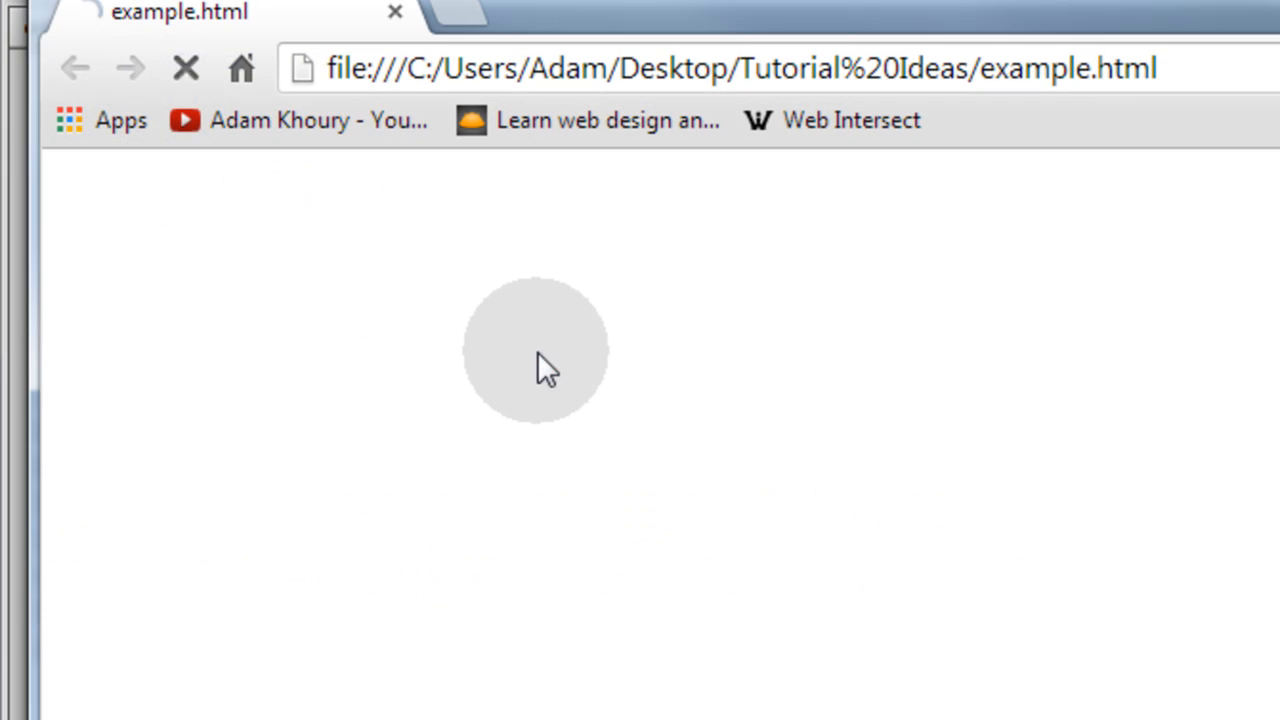
Reload example.html in Chrome to preview the 50px thumbnails.
left_click(185, 67)
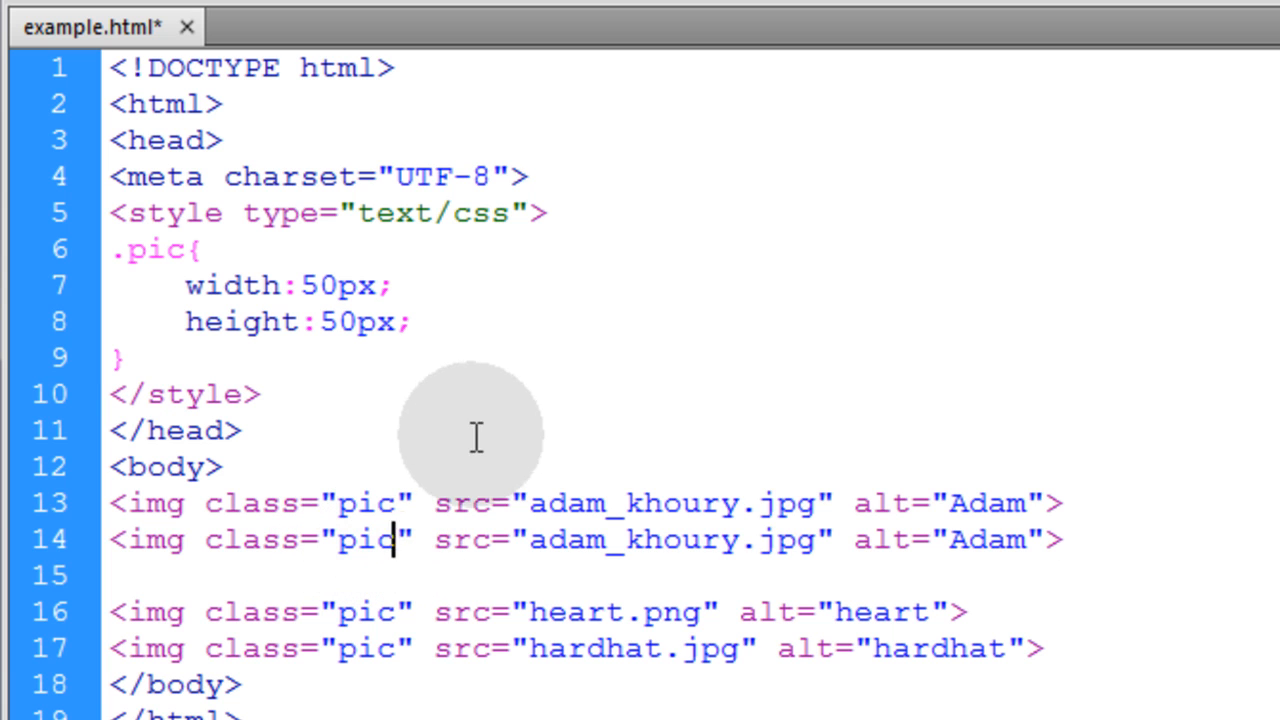
Duplicate each image tag with class 'picbig', separating the pairs with blank lines.
type("big")
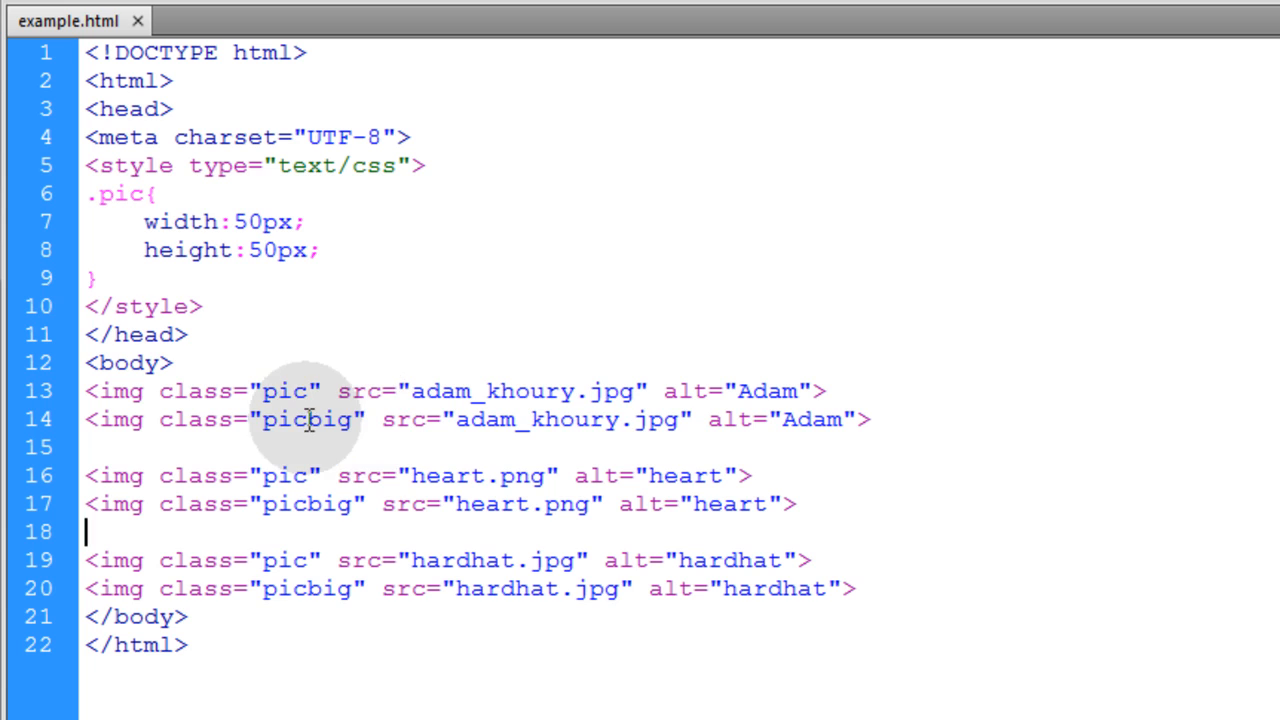
double_click(307, 419)
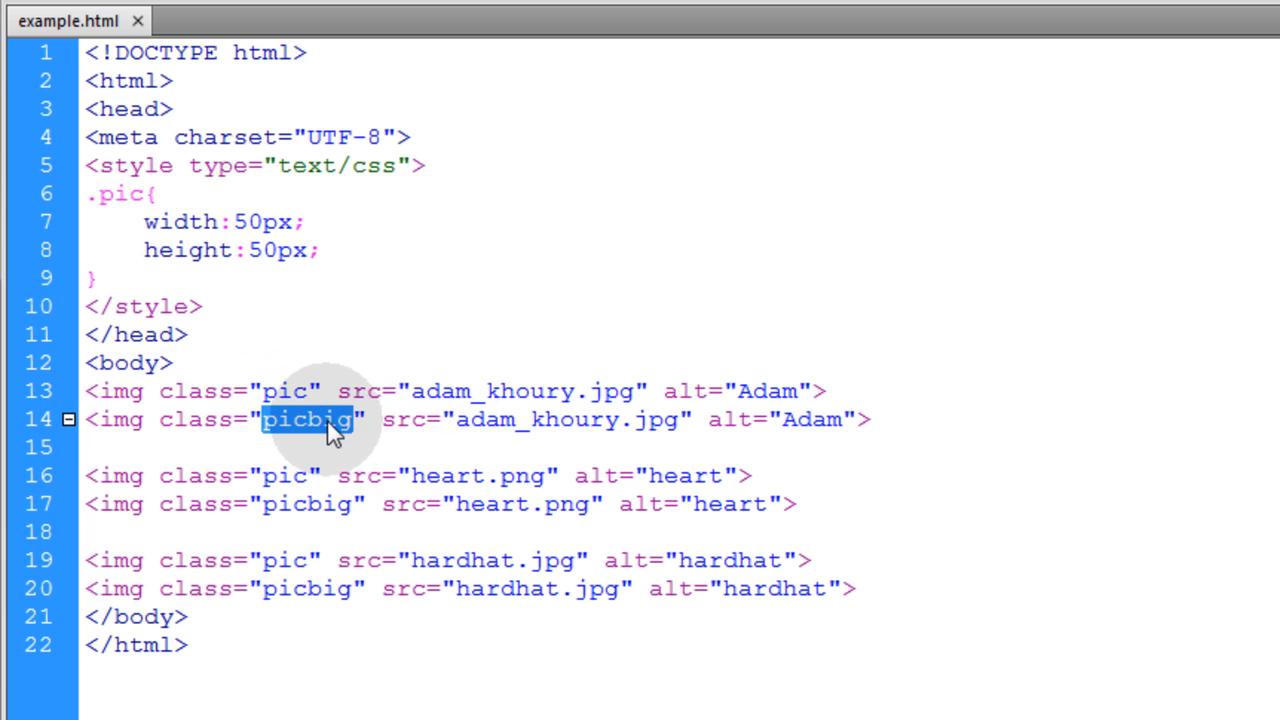
mouse_move(242, 300)
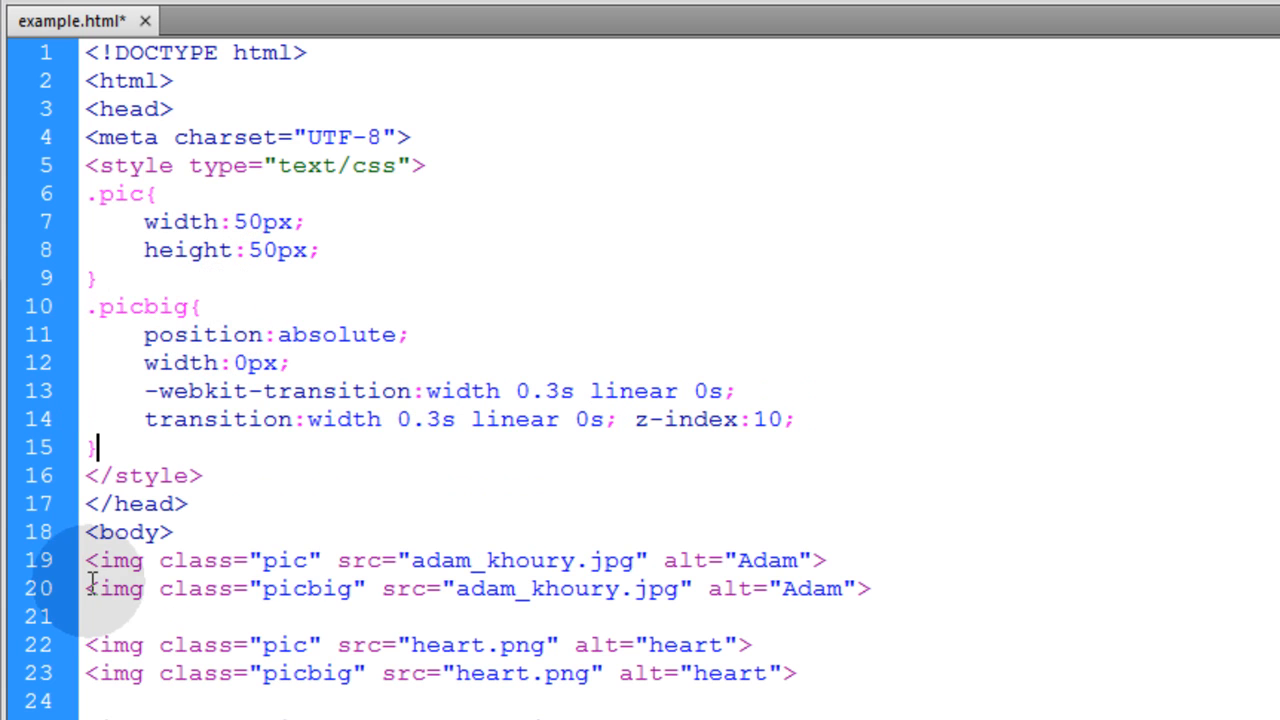
Write .picbig with position absolute, width 0px, 0.3s linear width transition and z-index 10.
double_click(307, 589)
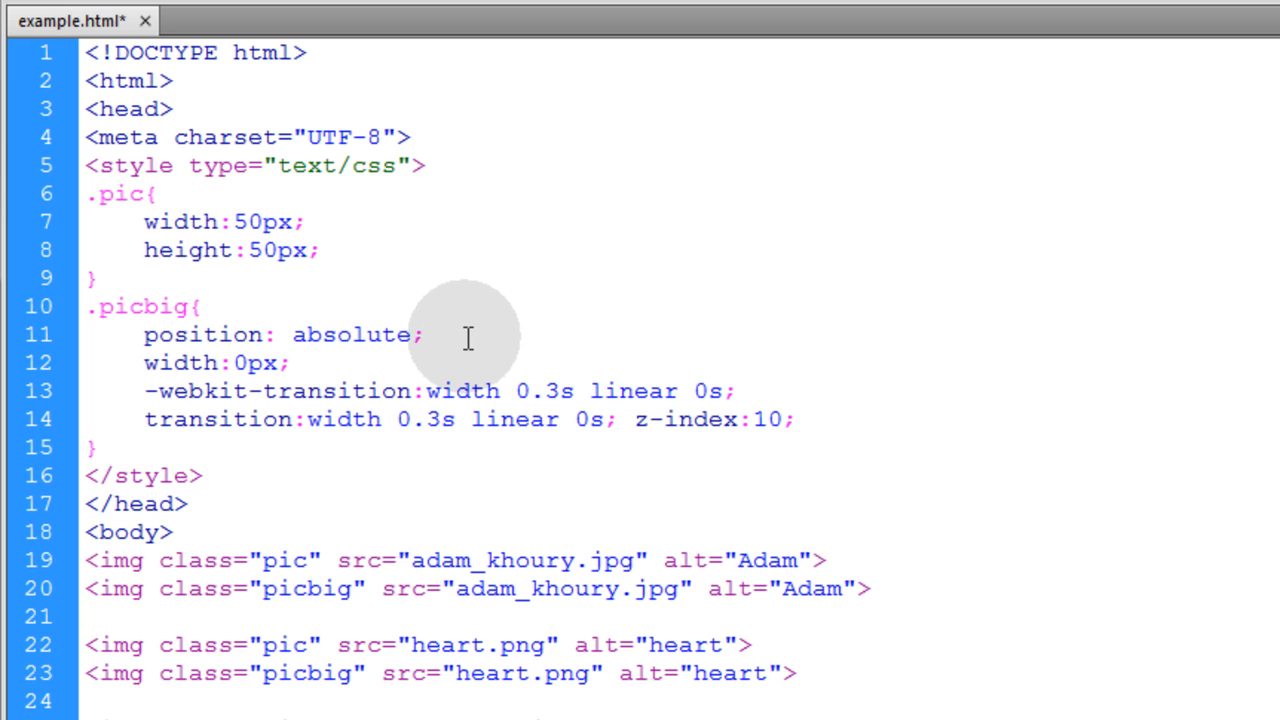
double_click(215, 362)
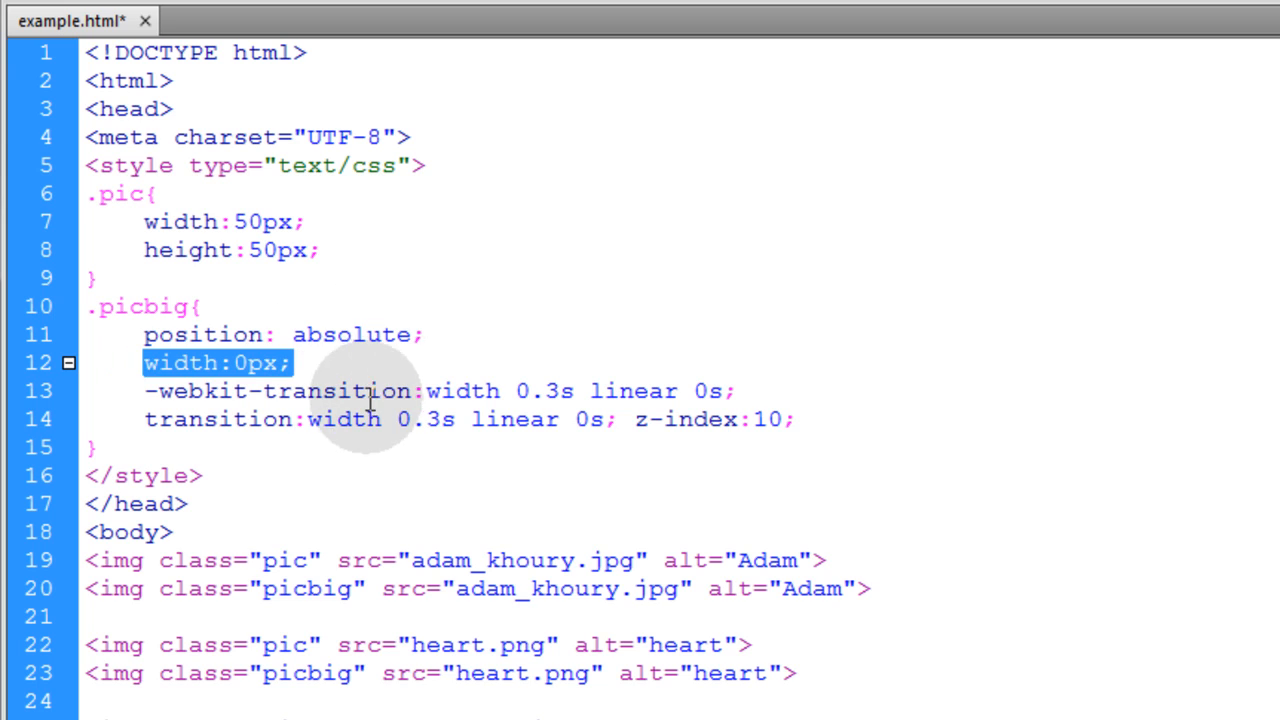
left_click(370, 362)
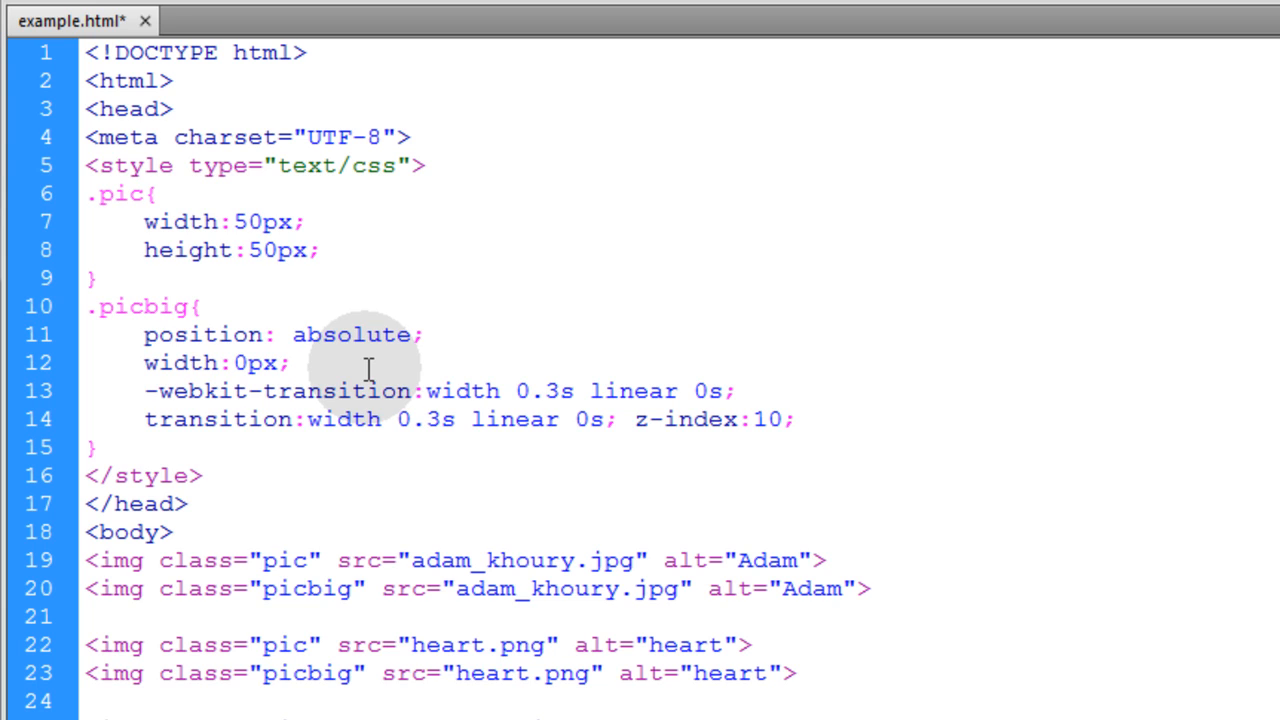
left_click(290, 362)
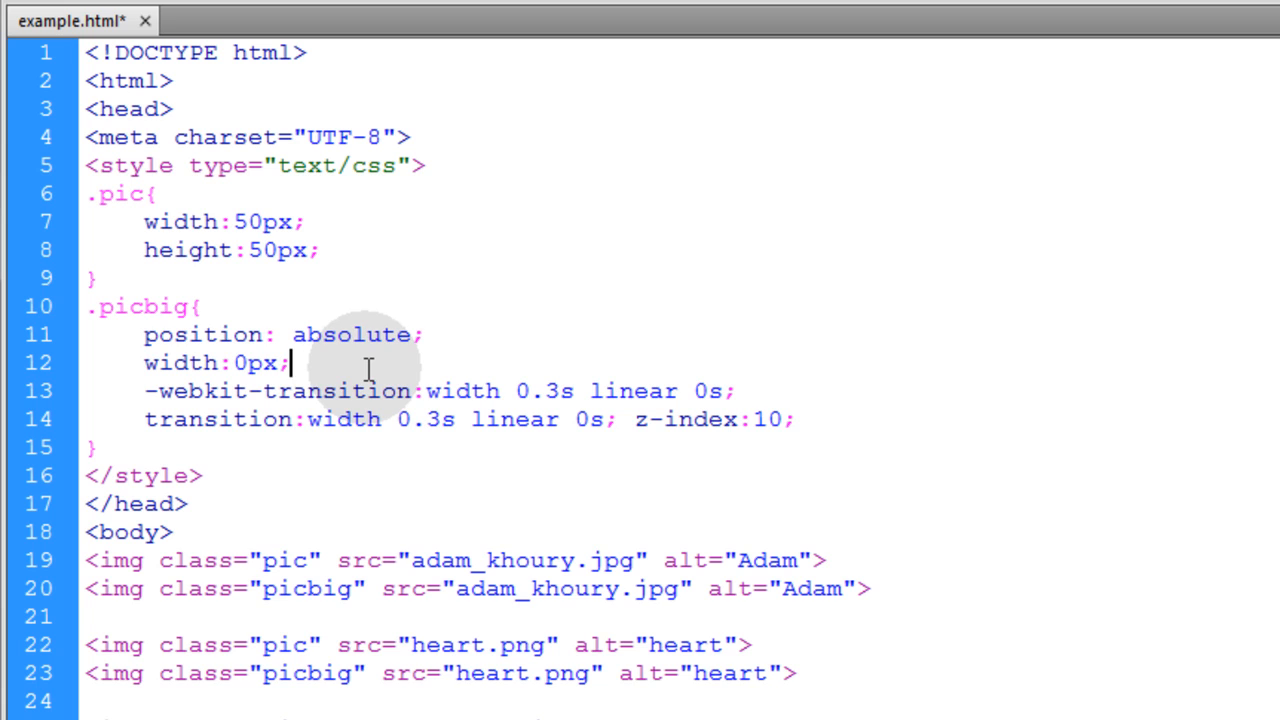
double_click(340, 390)
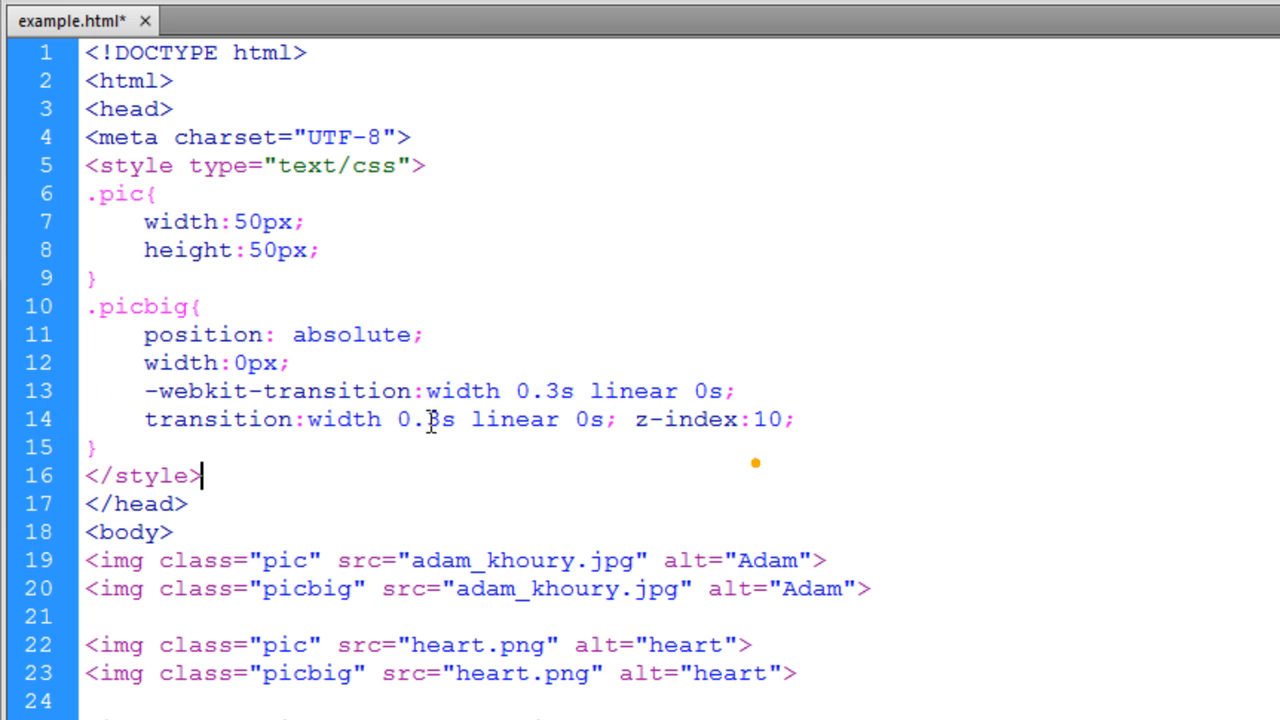
Go over the .picbig width, linear 0.3s transition and z-index 10 values.
double_click(345, 419)
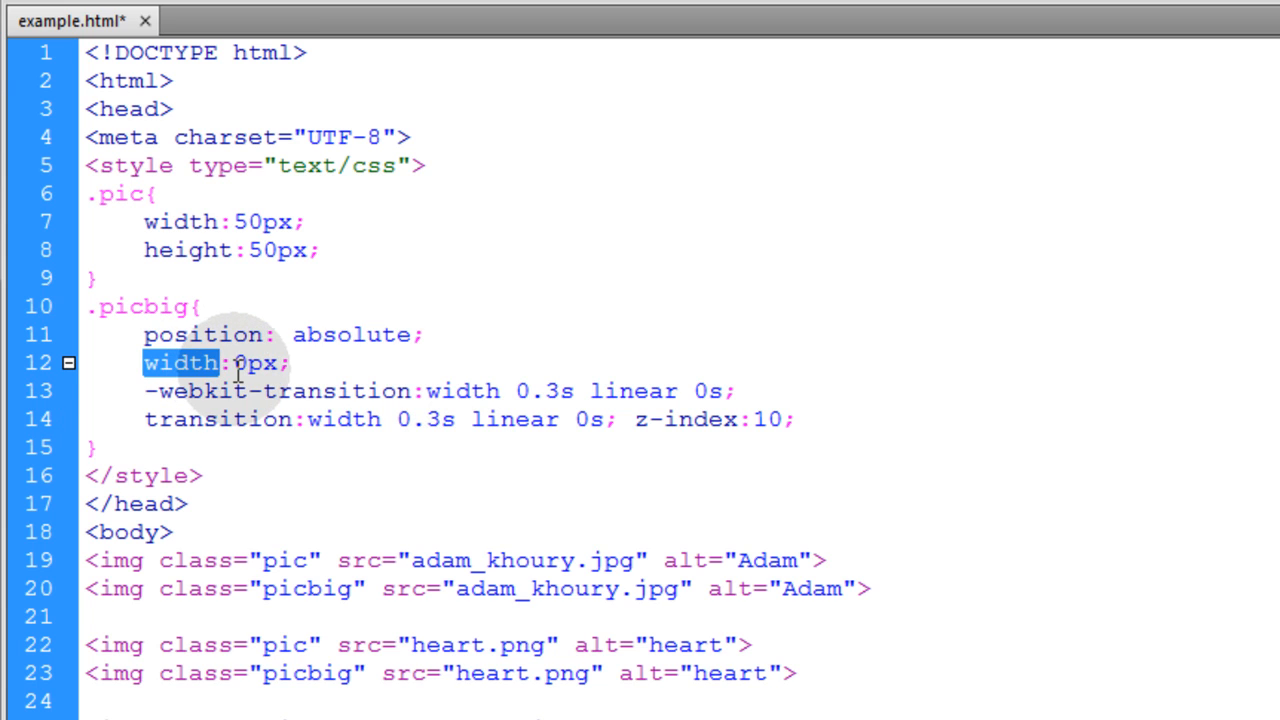
double_click(513, 419)
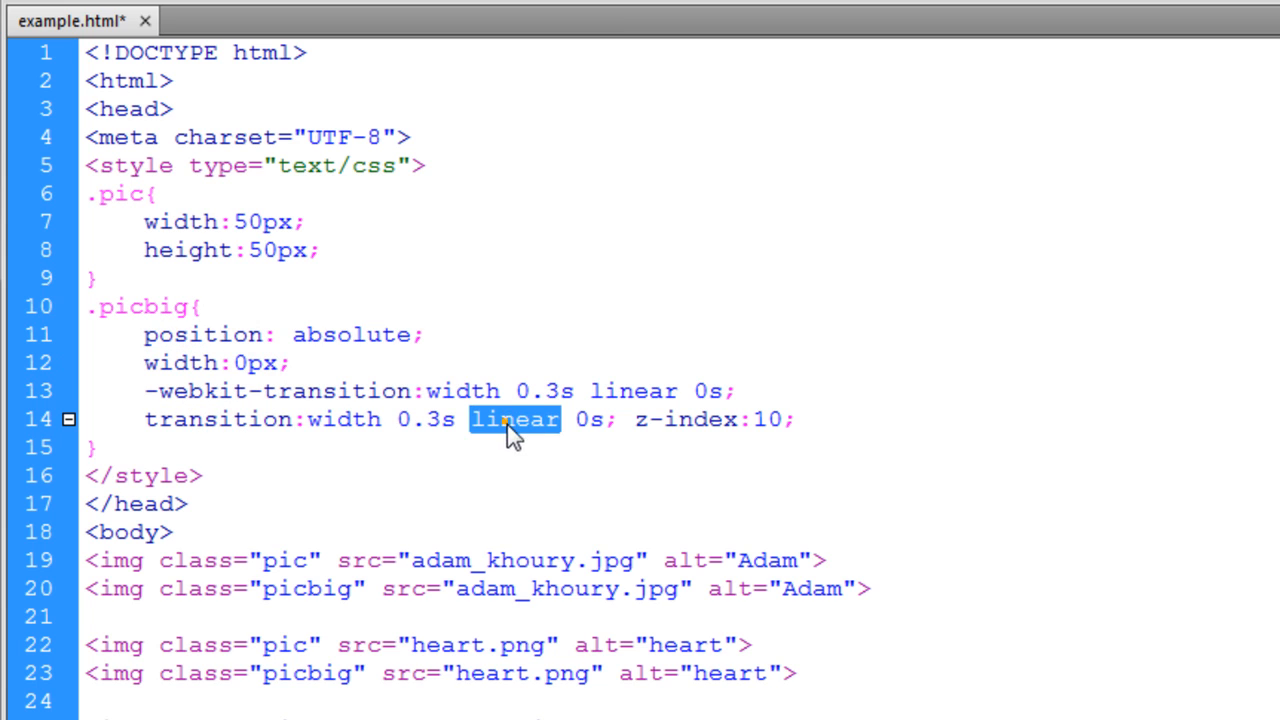
double_click(590, 419)
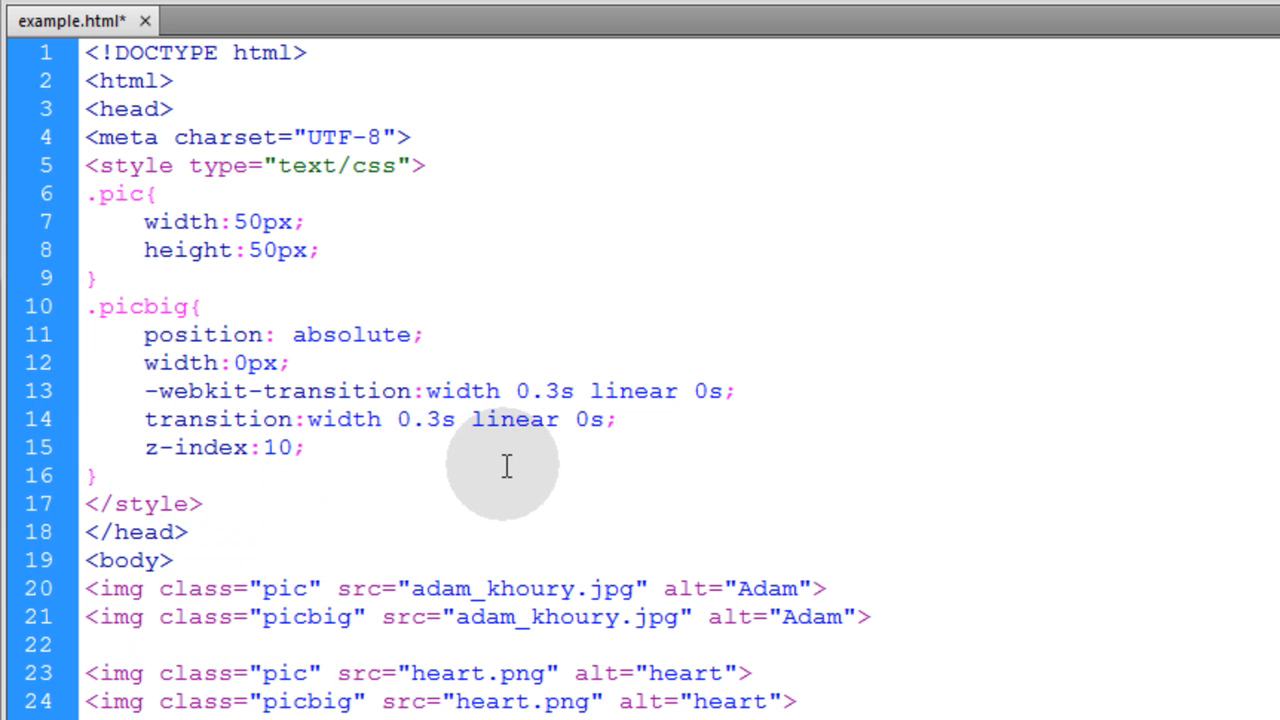
left_click(262, 447)
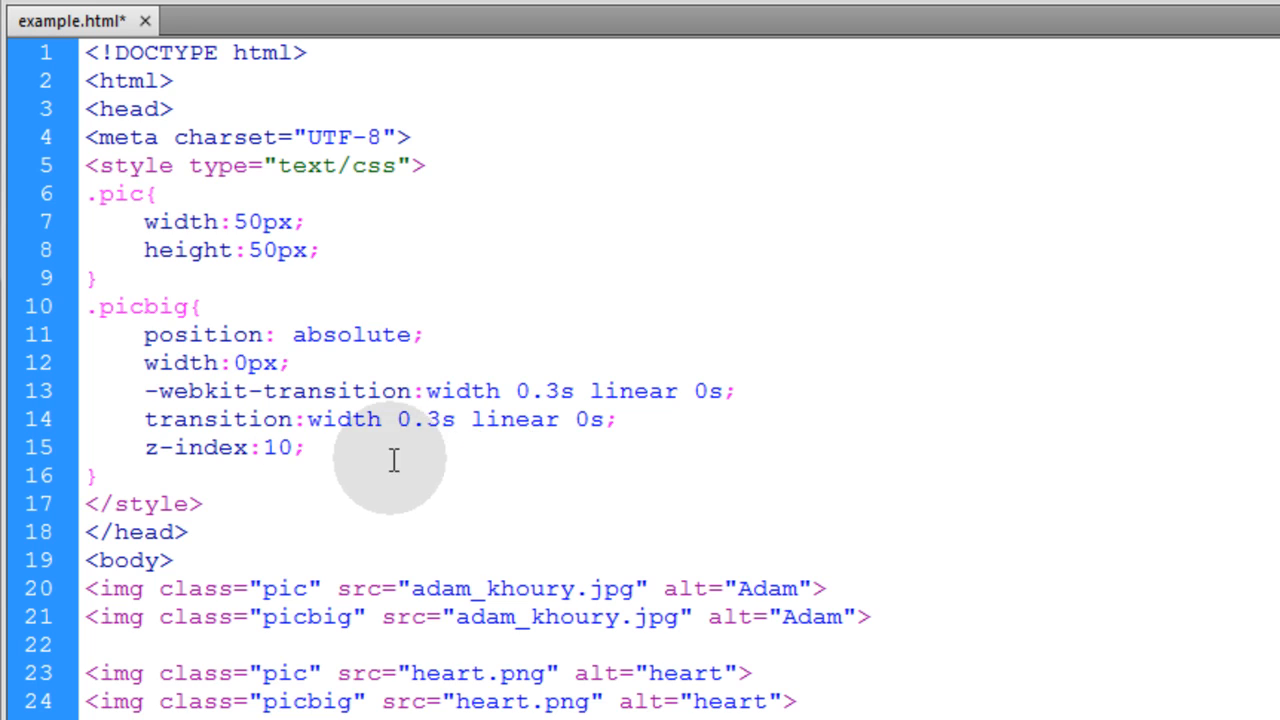
mouse_move(377, 470)
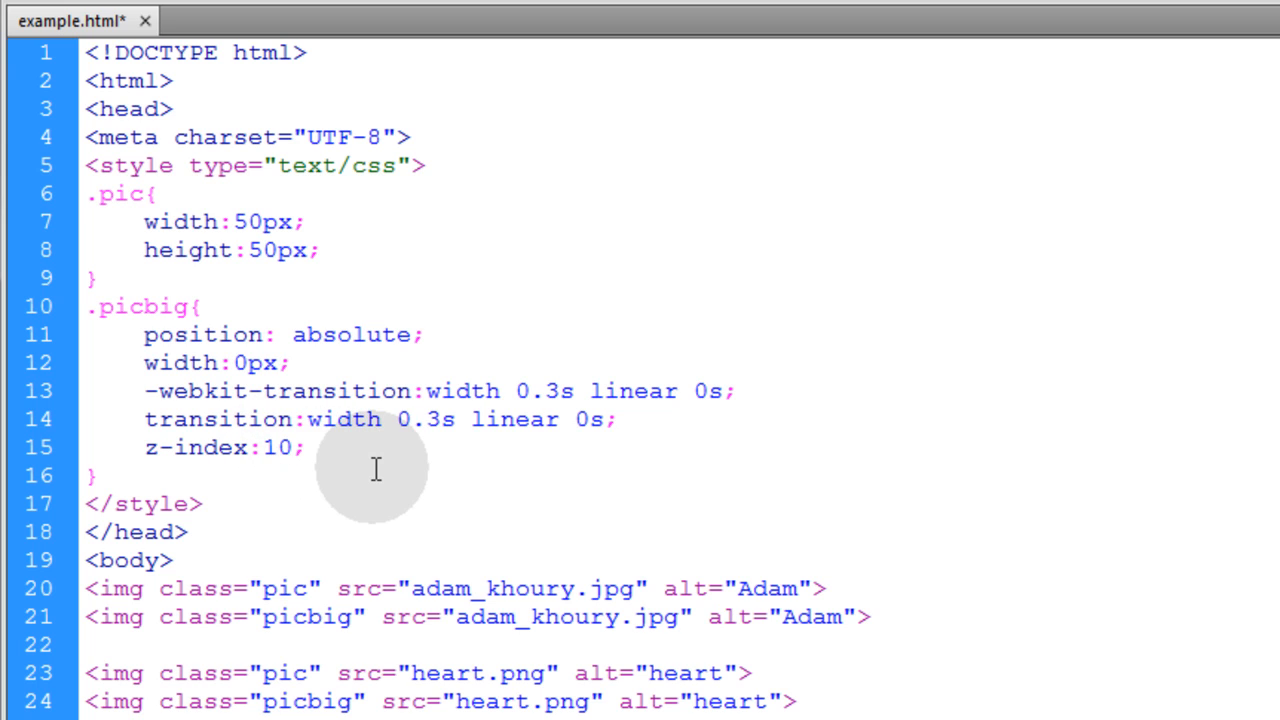
double_click(277, 447)
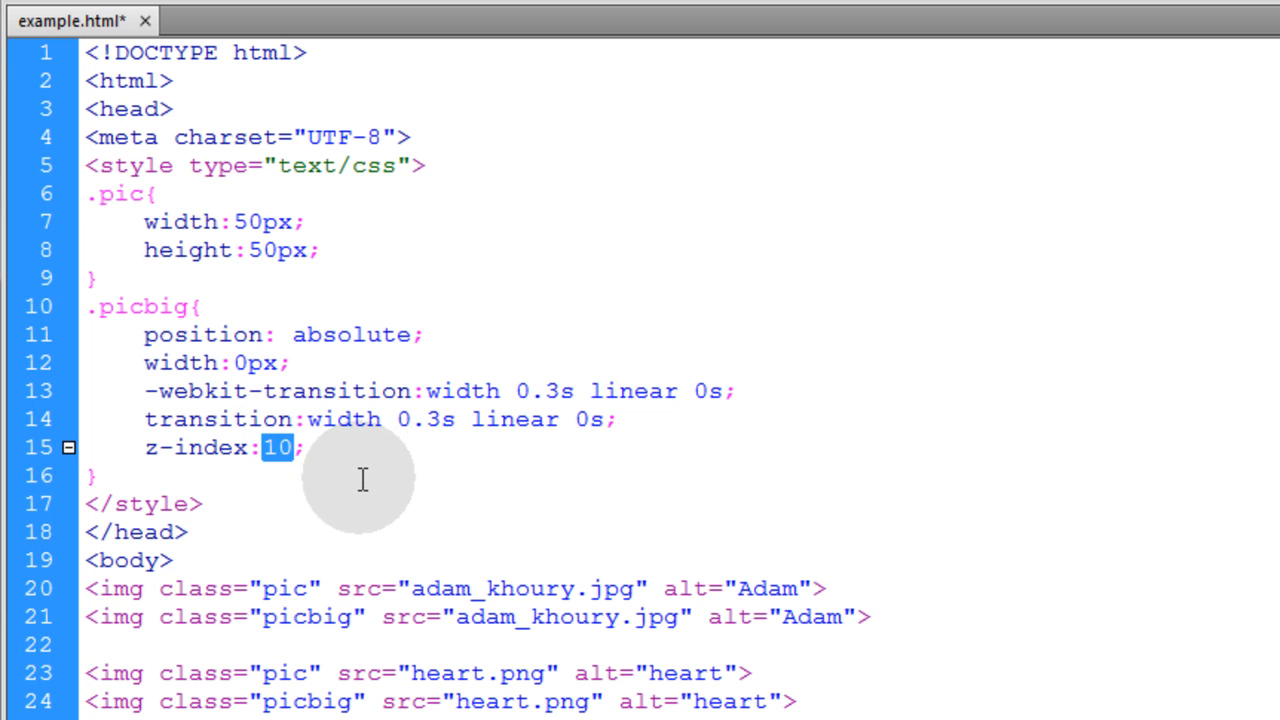
double_click(218, 419)
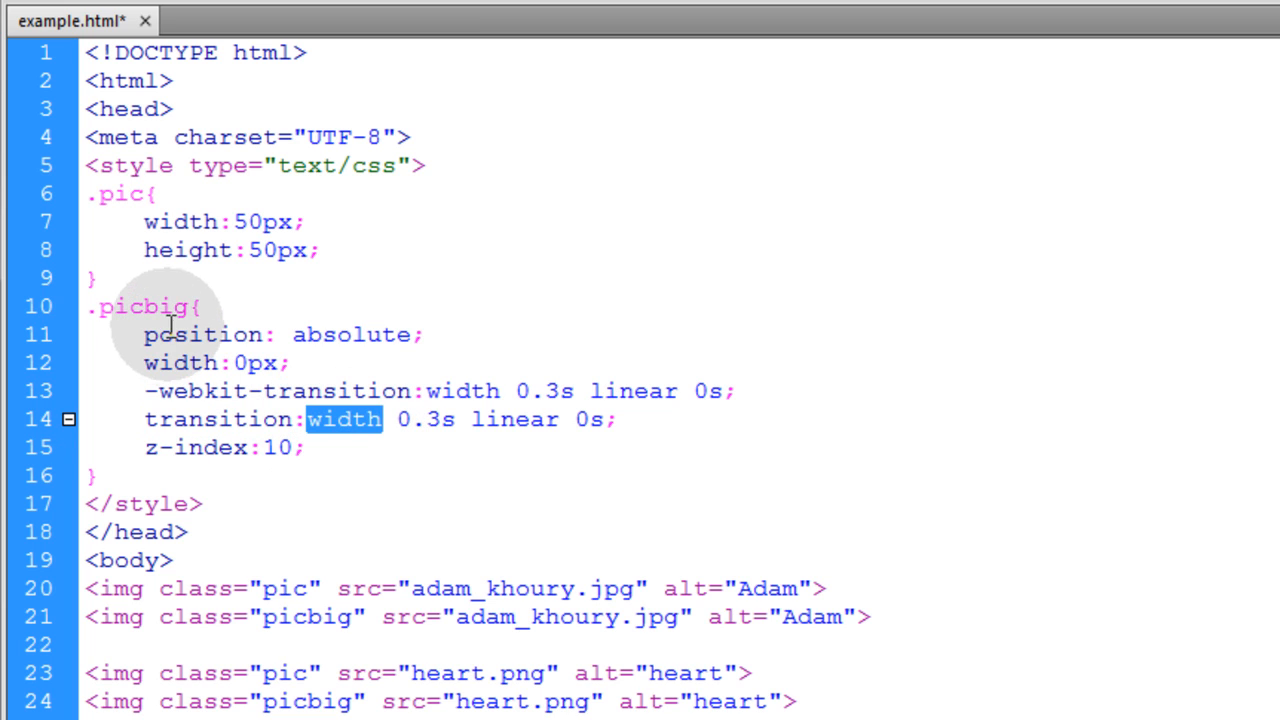
double_click(142, 306)
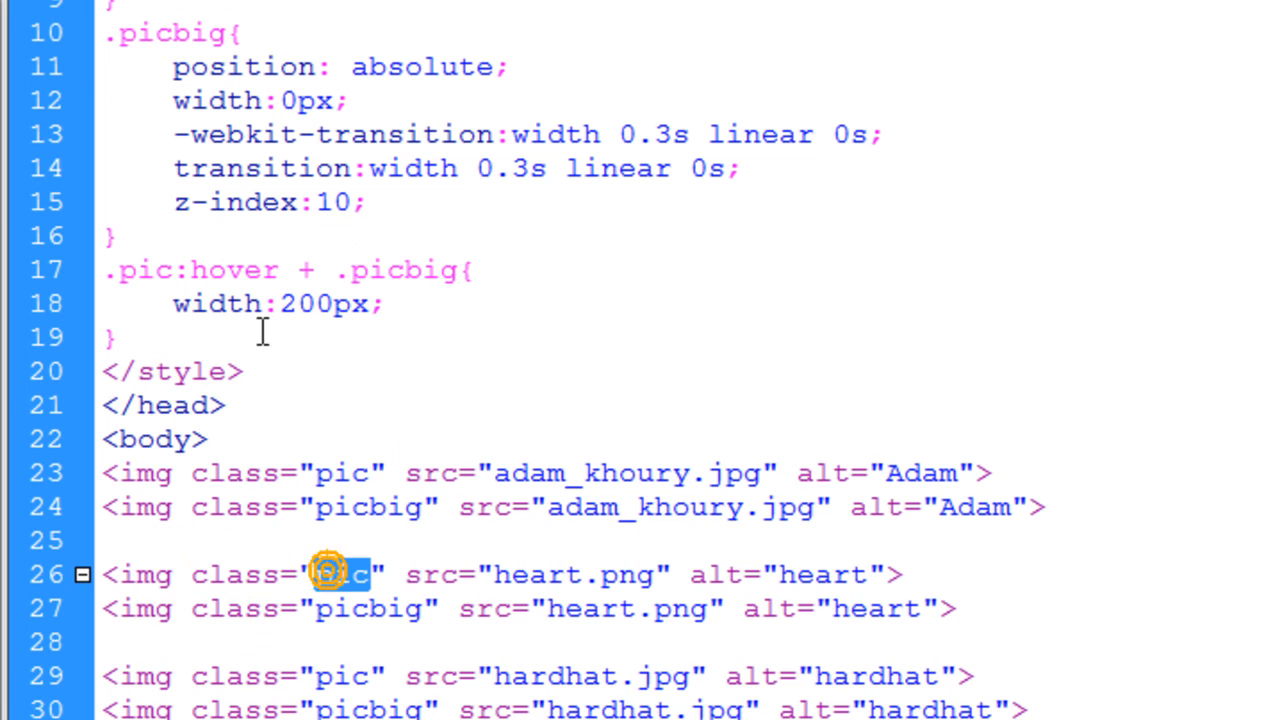
Highlight the heart thumbnail's pic class and Adam's picbig copy that the 200px hover rule links.
double_click(236, 270)
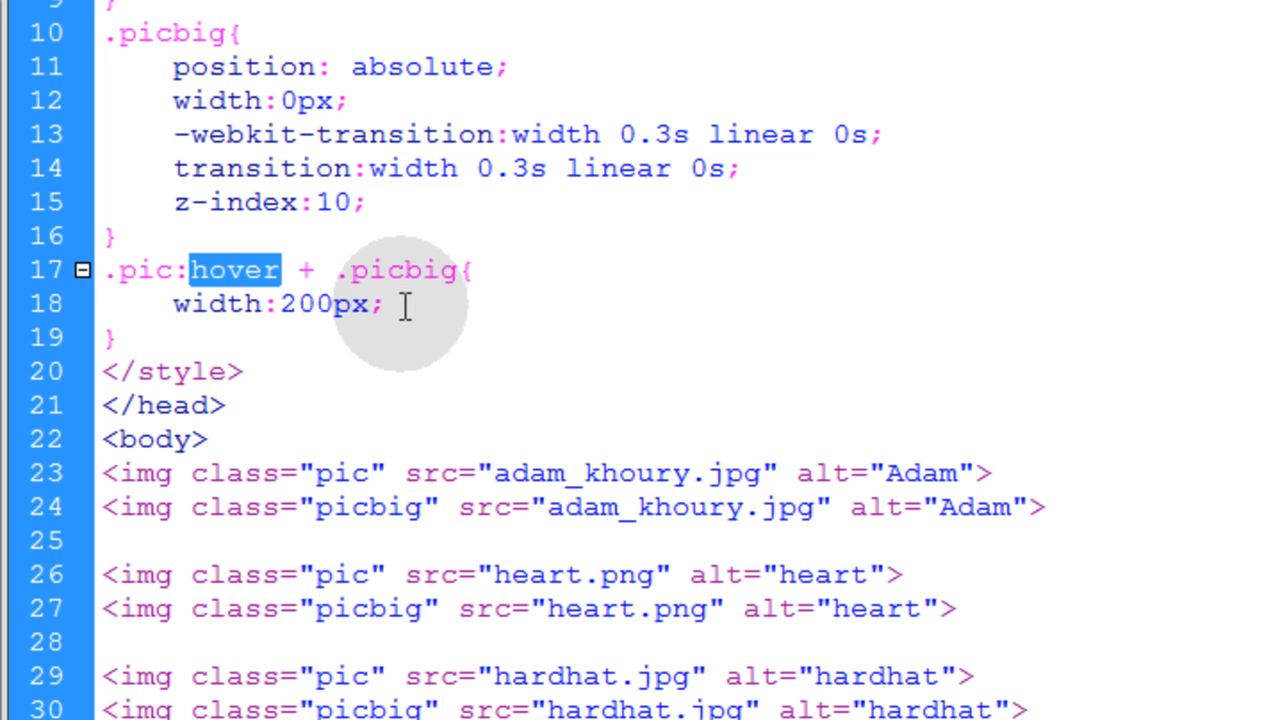
mouse_move(410, 347)
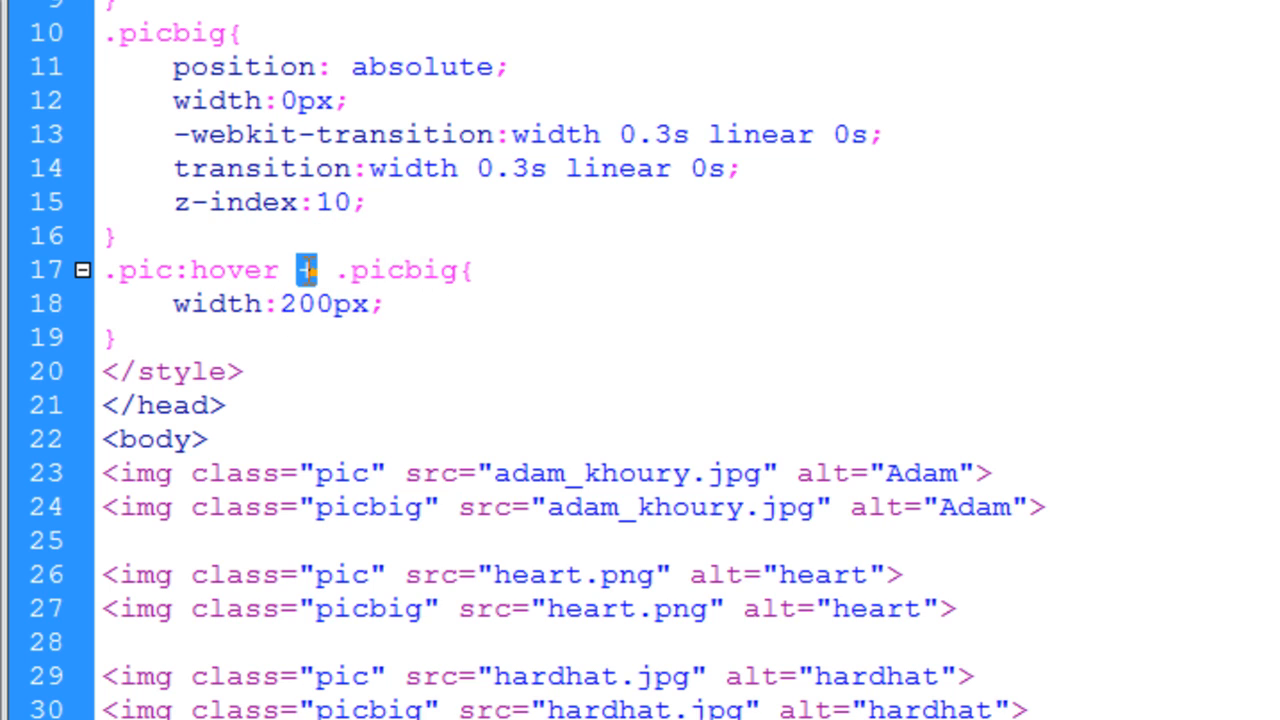
mouse_move(445, 328)
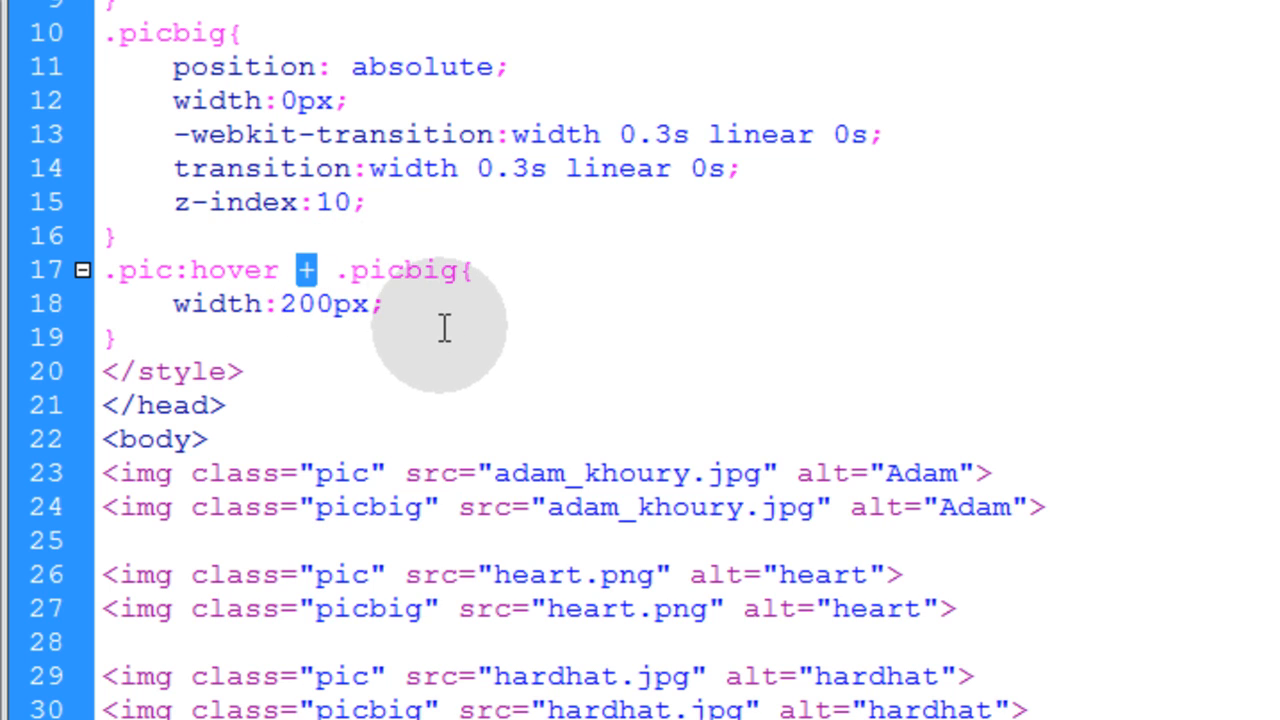
mouse_move(371, 507)
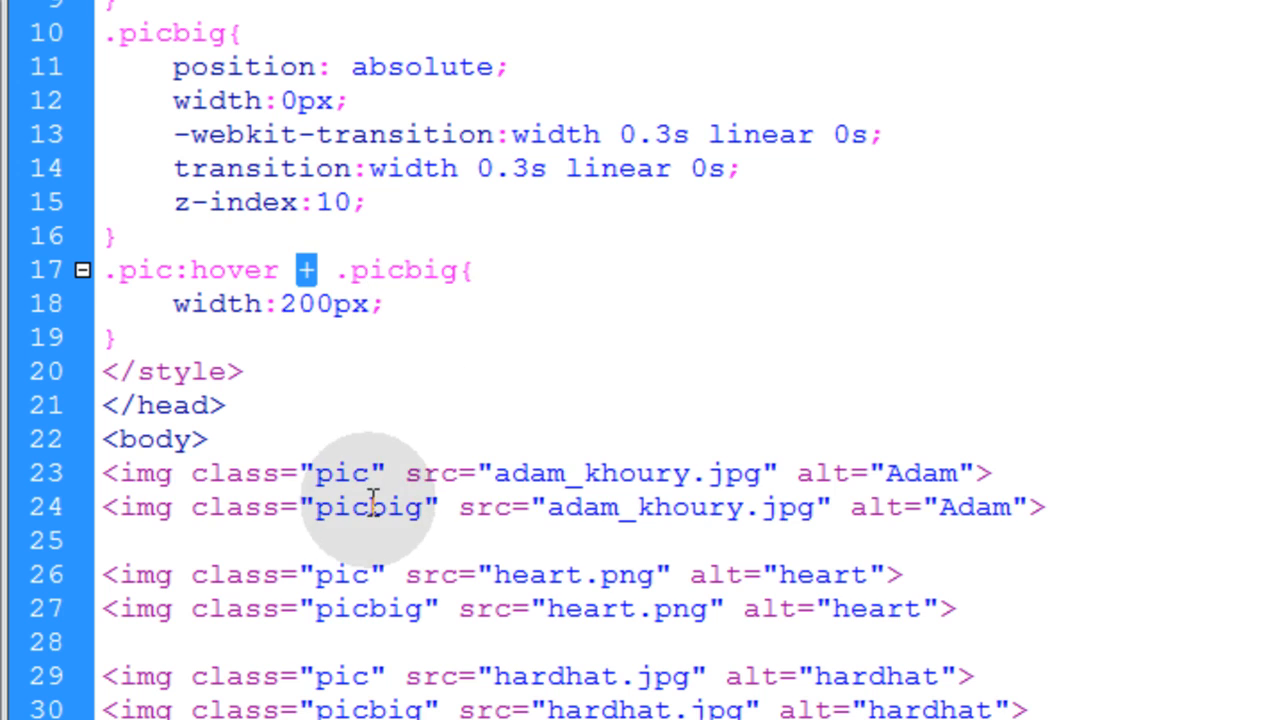
mouse_move(148, 474)
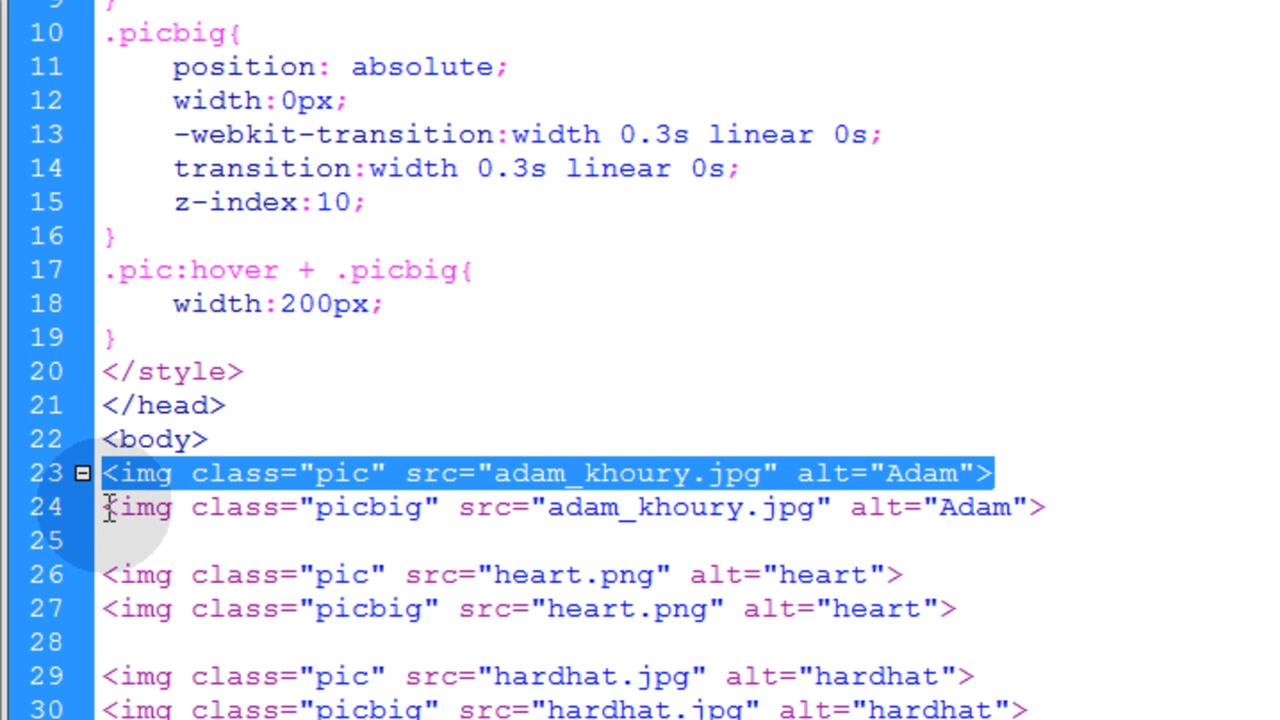
left_click(440, 508)
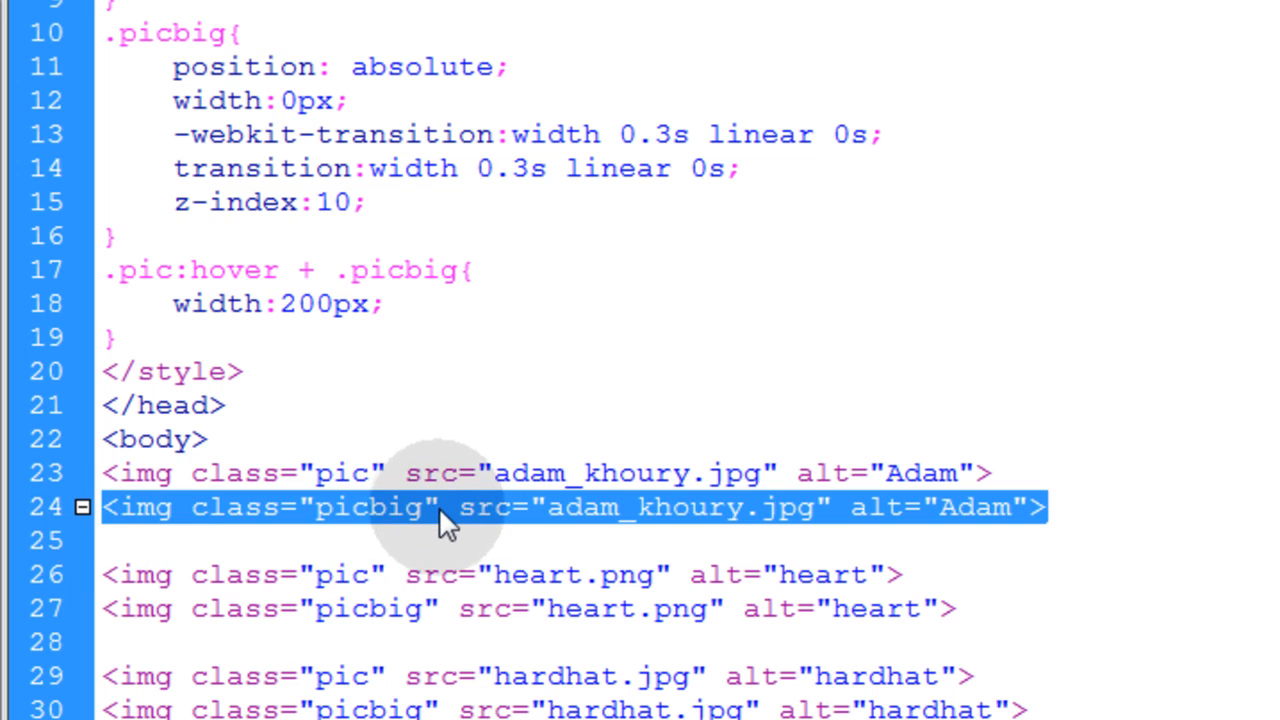
mouse_move(405, 270)
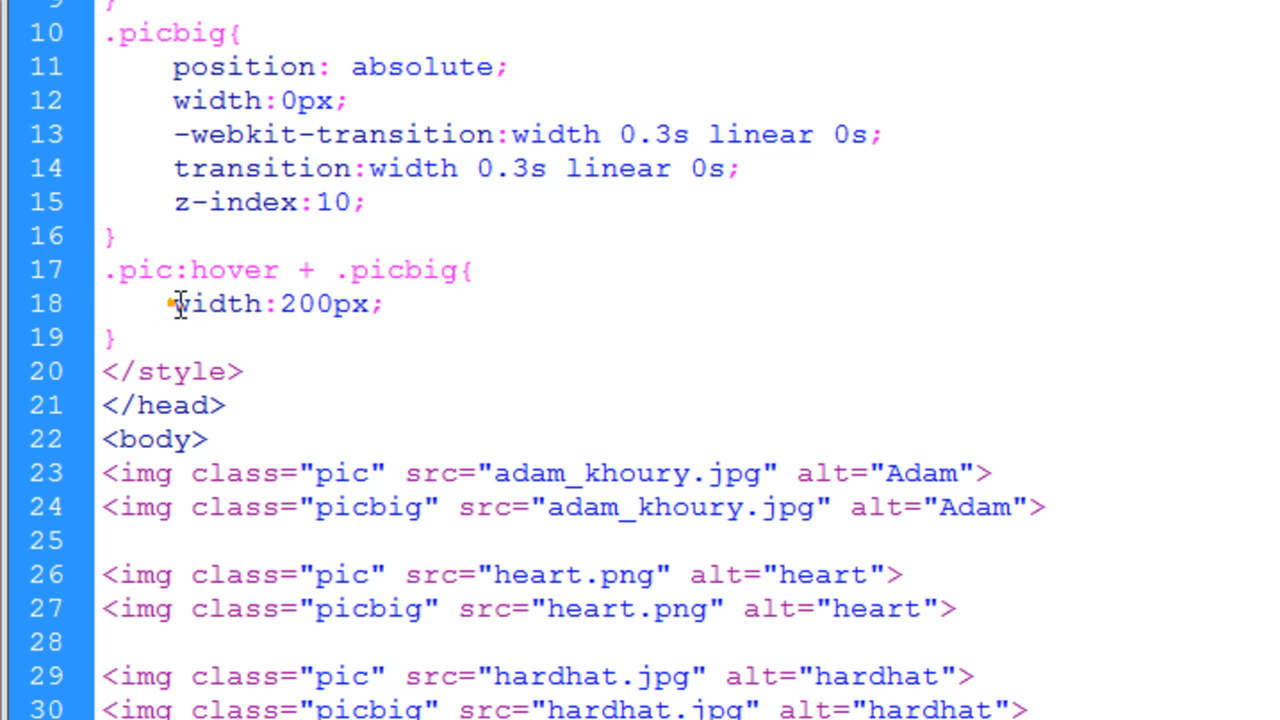
double_click(277, 303)
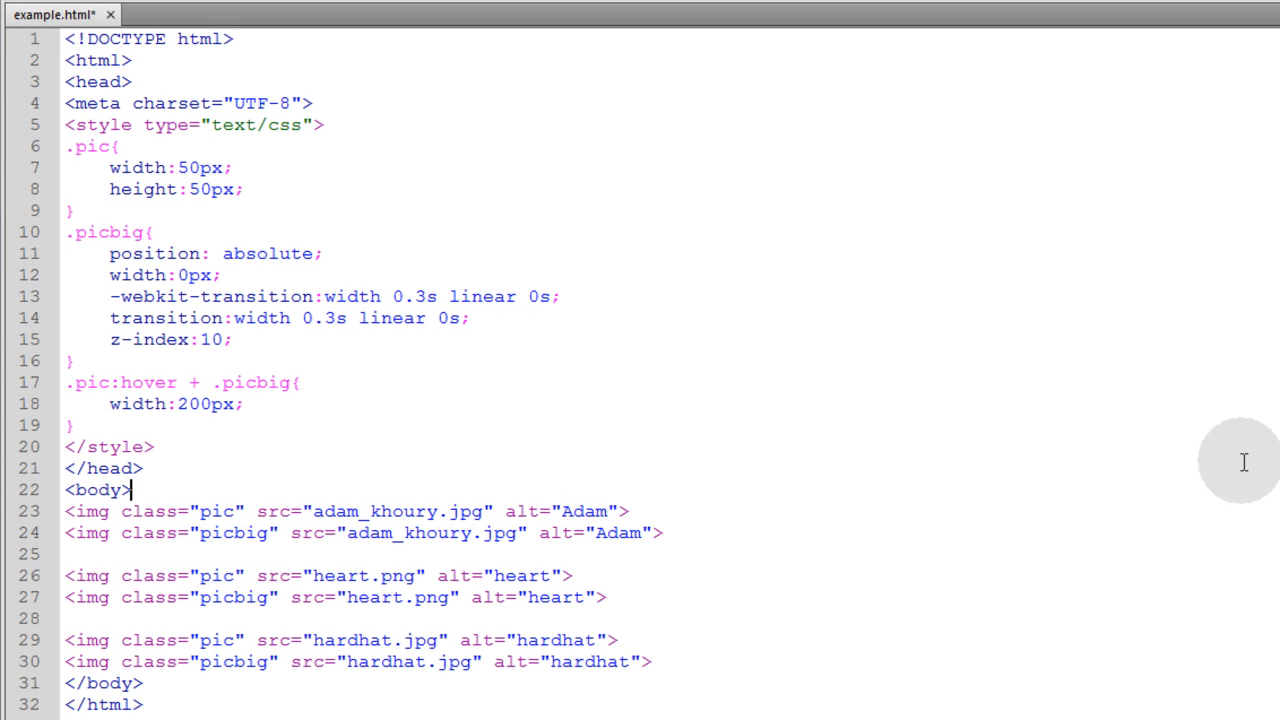
mouse_move(397, 418)
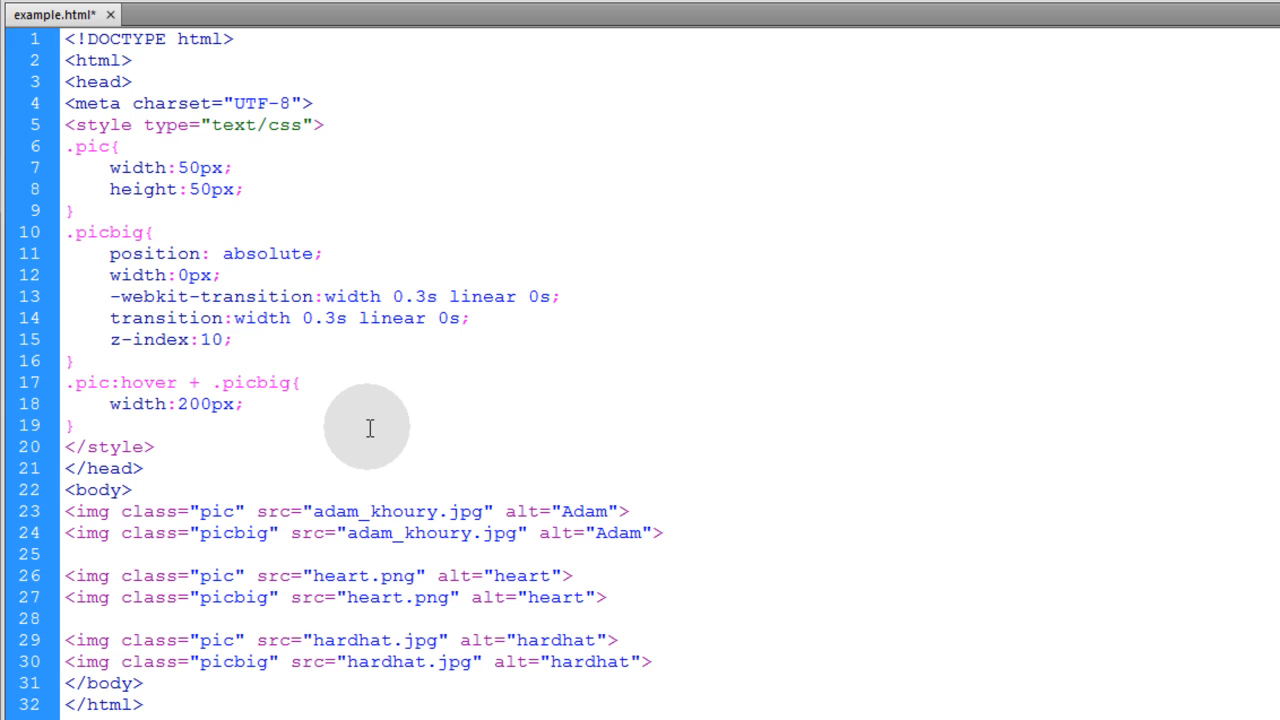
left_click(175, 382)
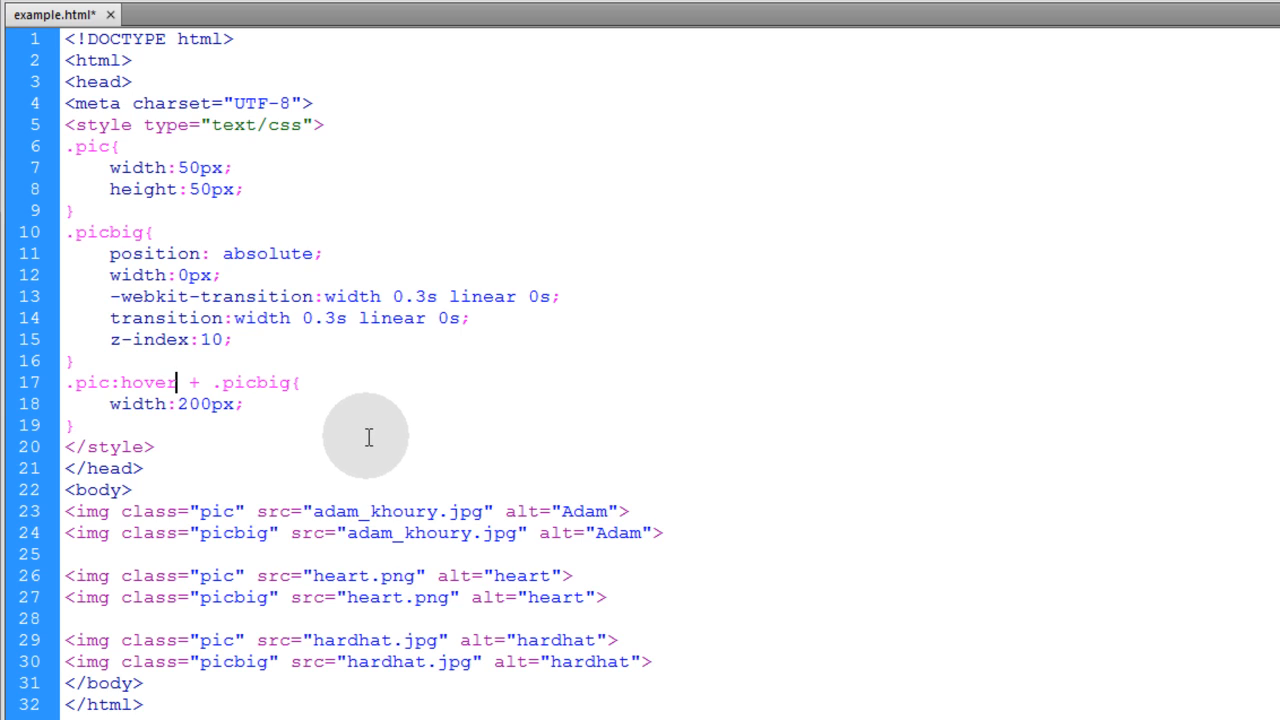
mouse_move(635, 525)
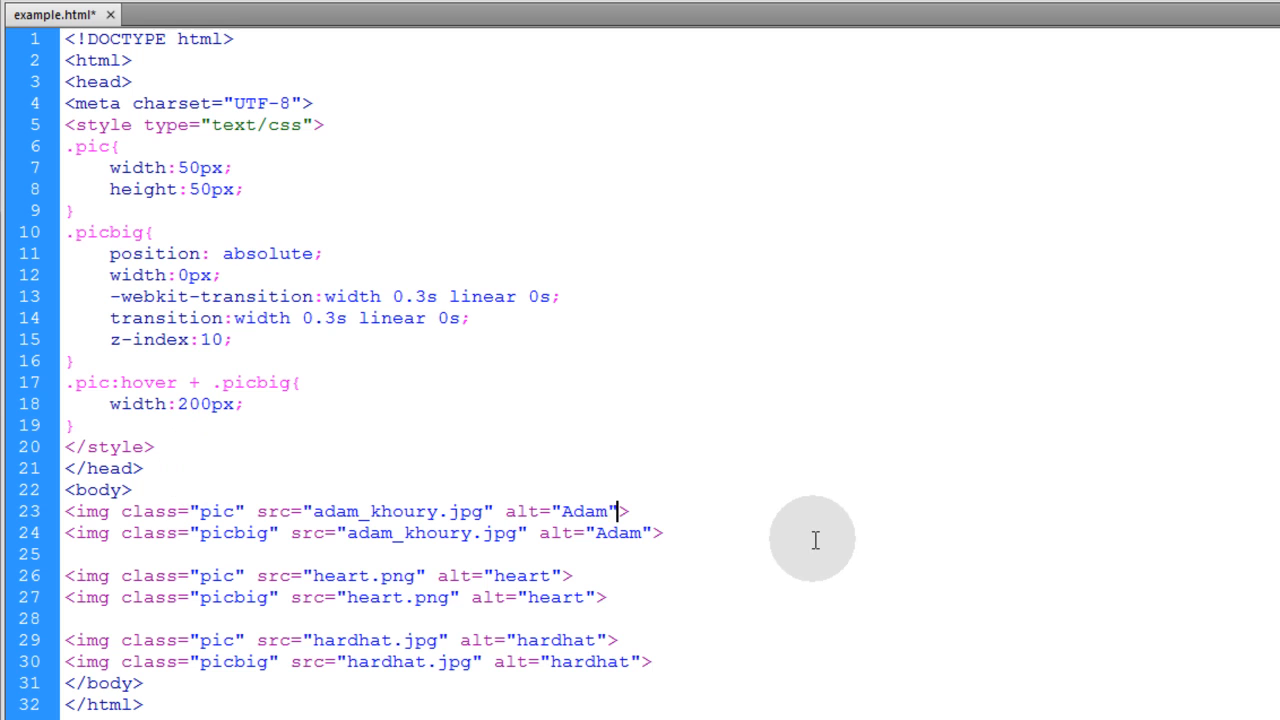
Type onclick="zoomPic(this)" into the first Adam img tag after its alt attribute.
type("onclick=\"")
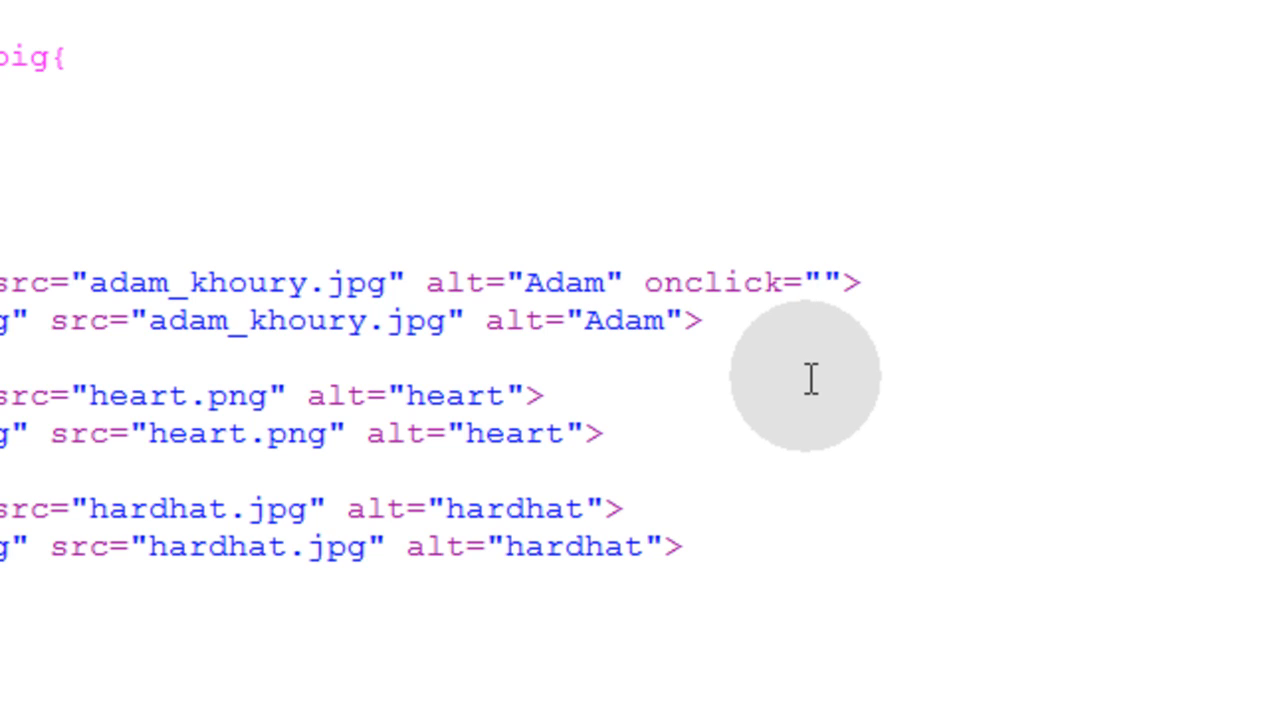
left_click(820, 282)
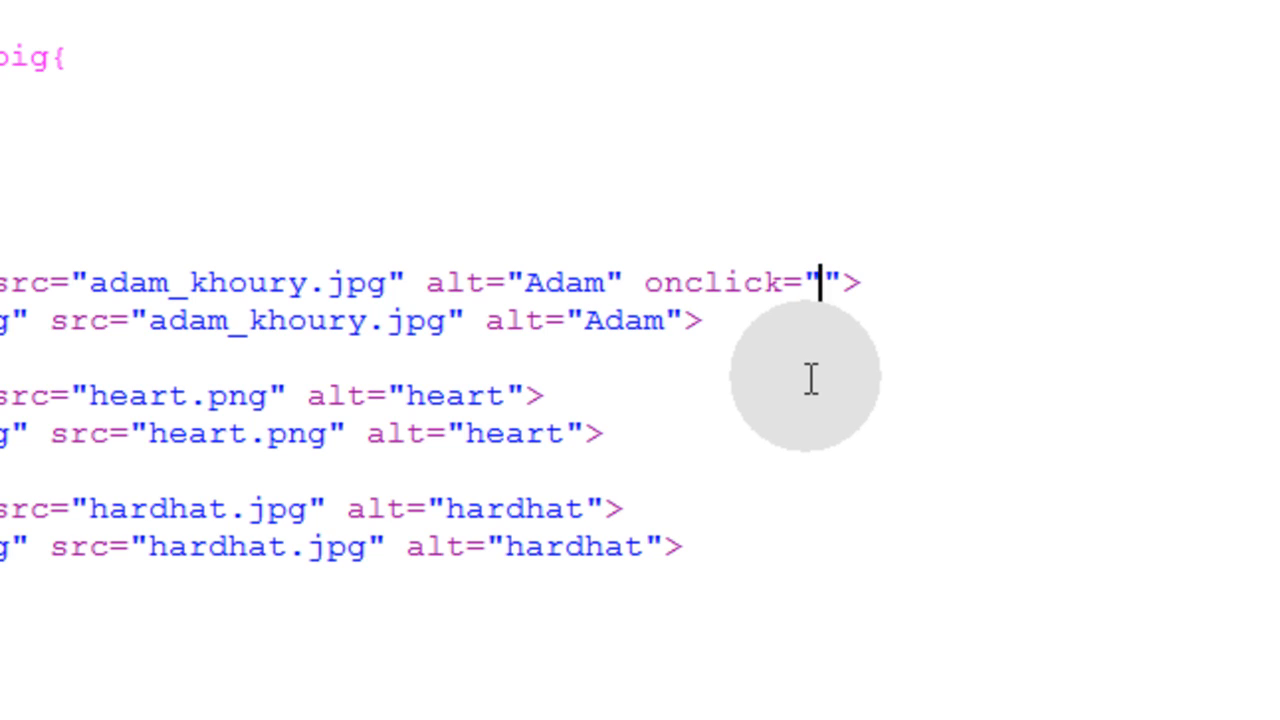
type("zoomPi")
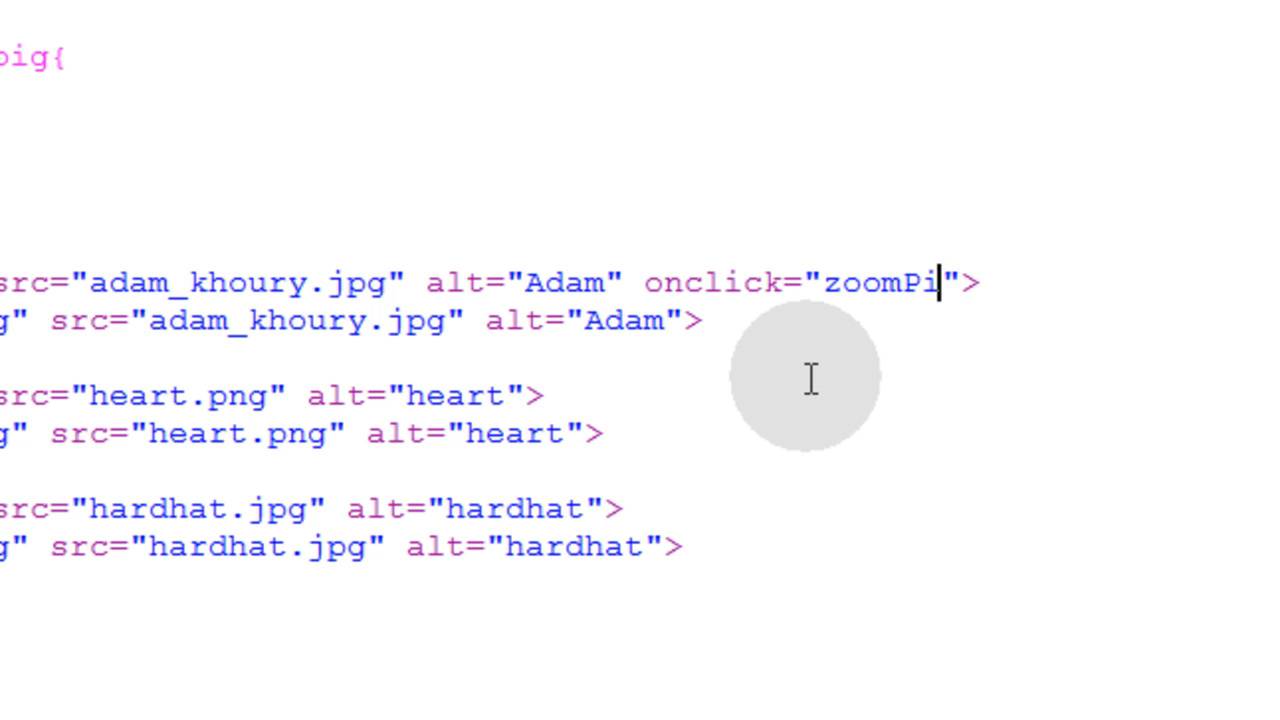
type("c()")
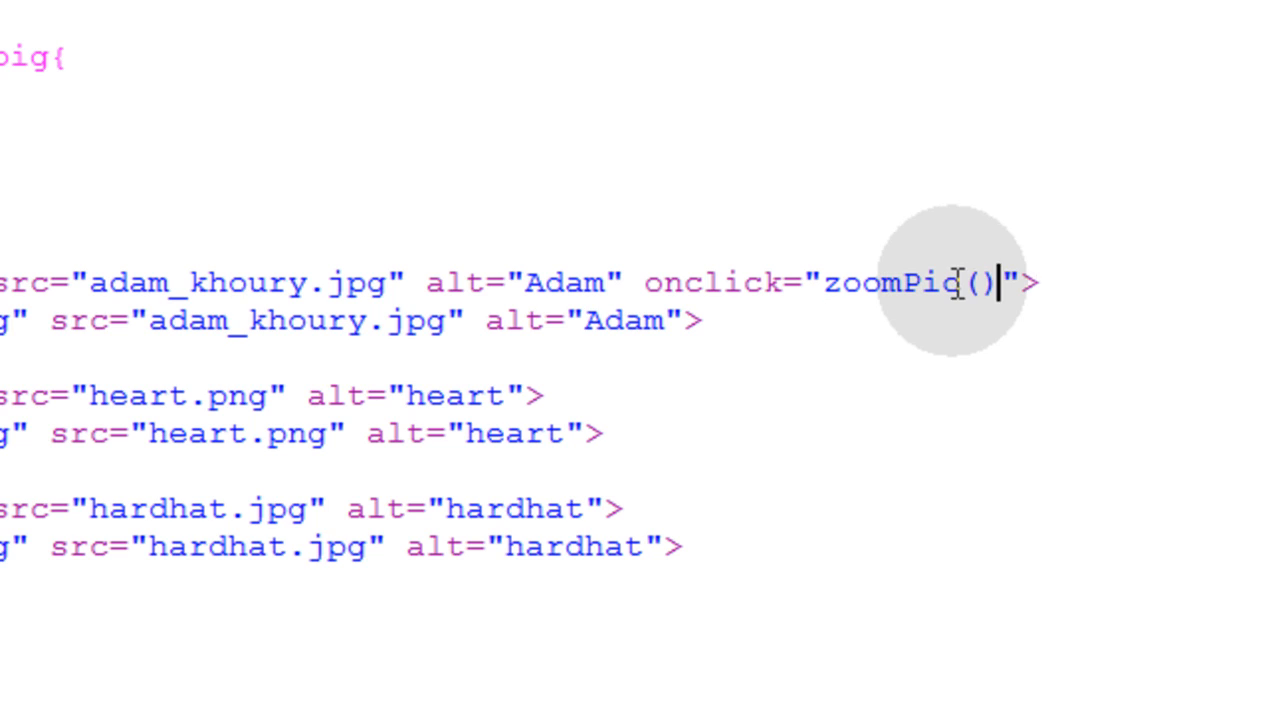
type("this")
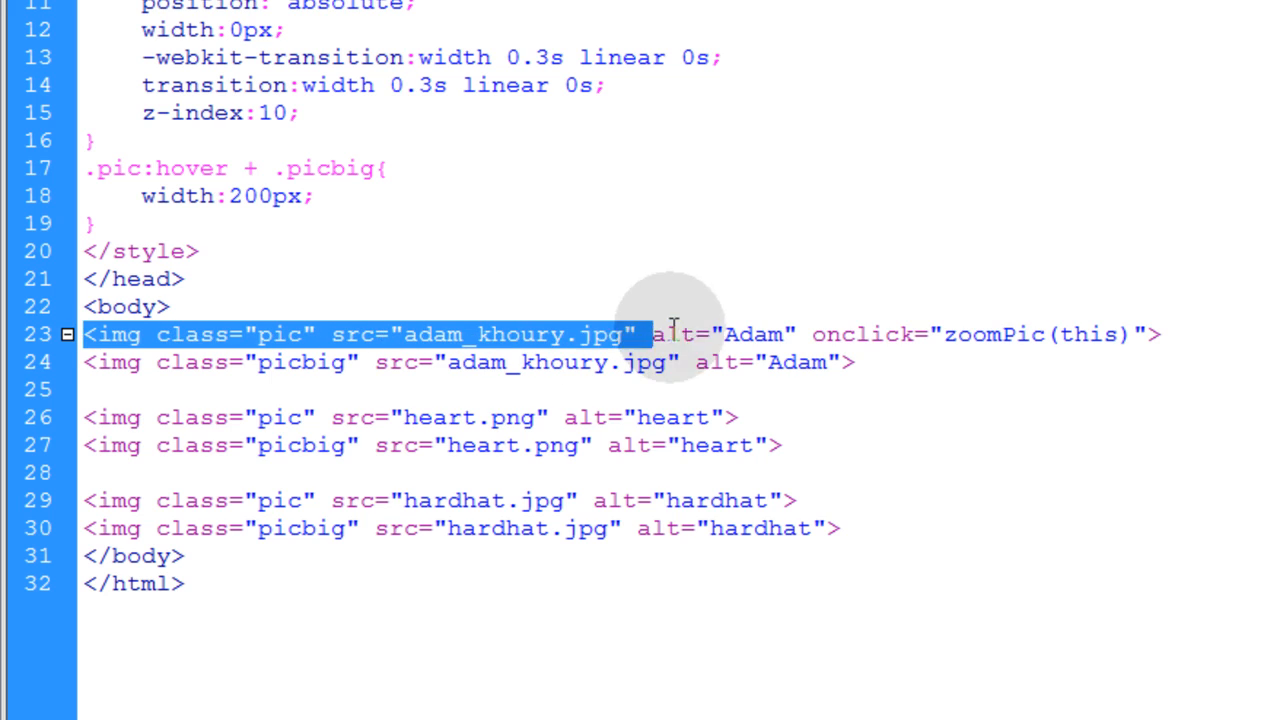
double_click(1085, 334)
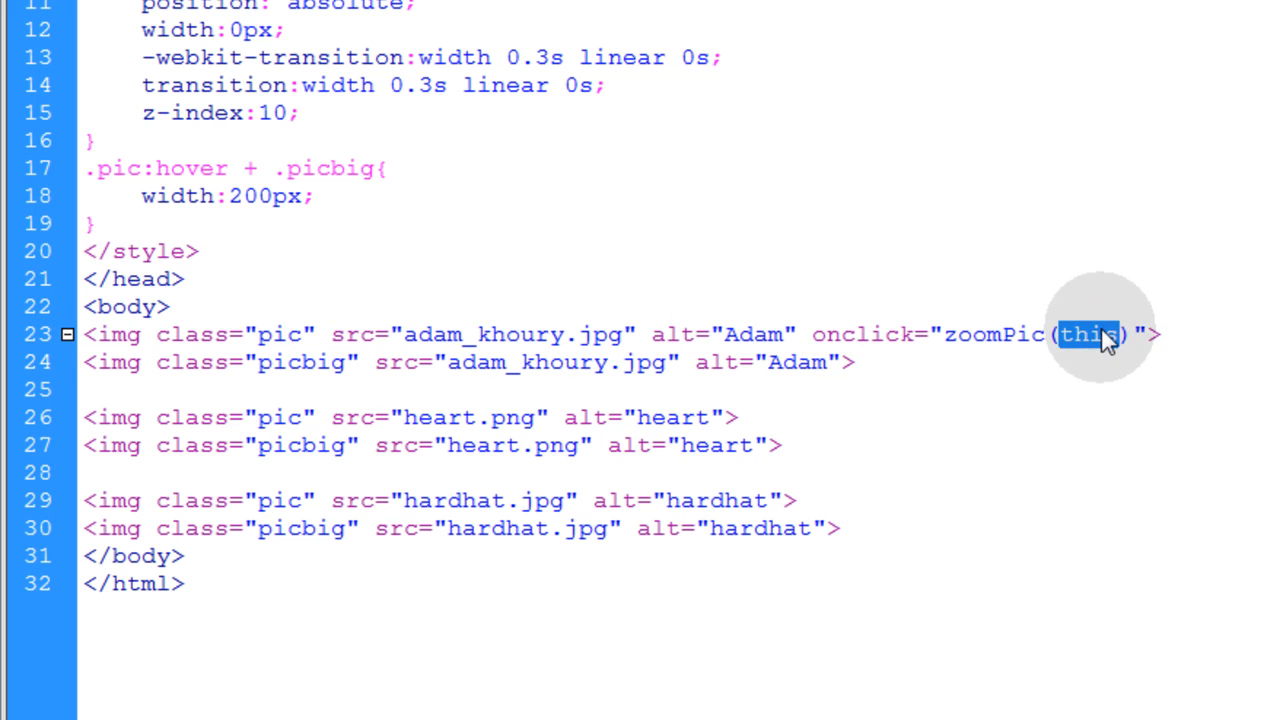
mouse_move(1175, 334)
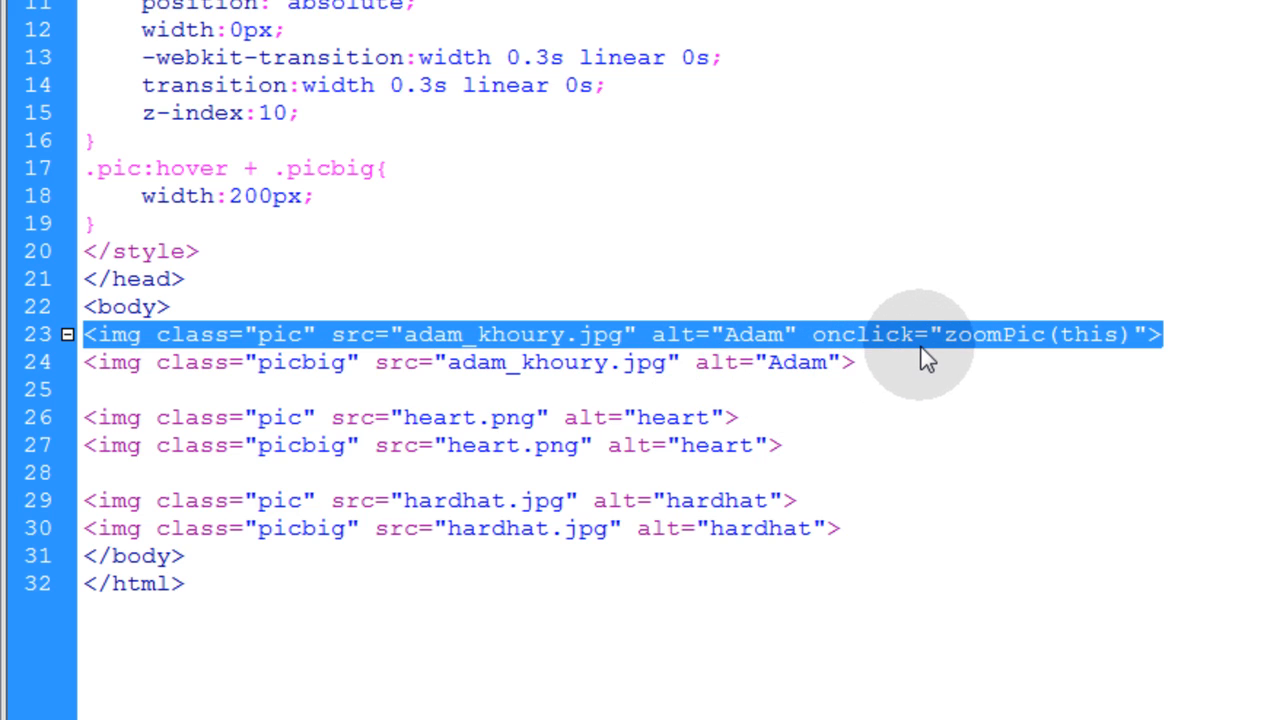
left_click(912, 334)
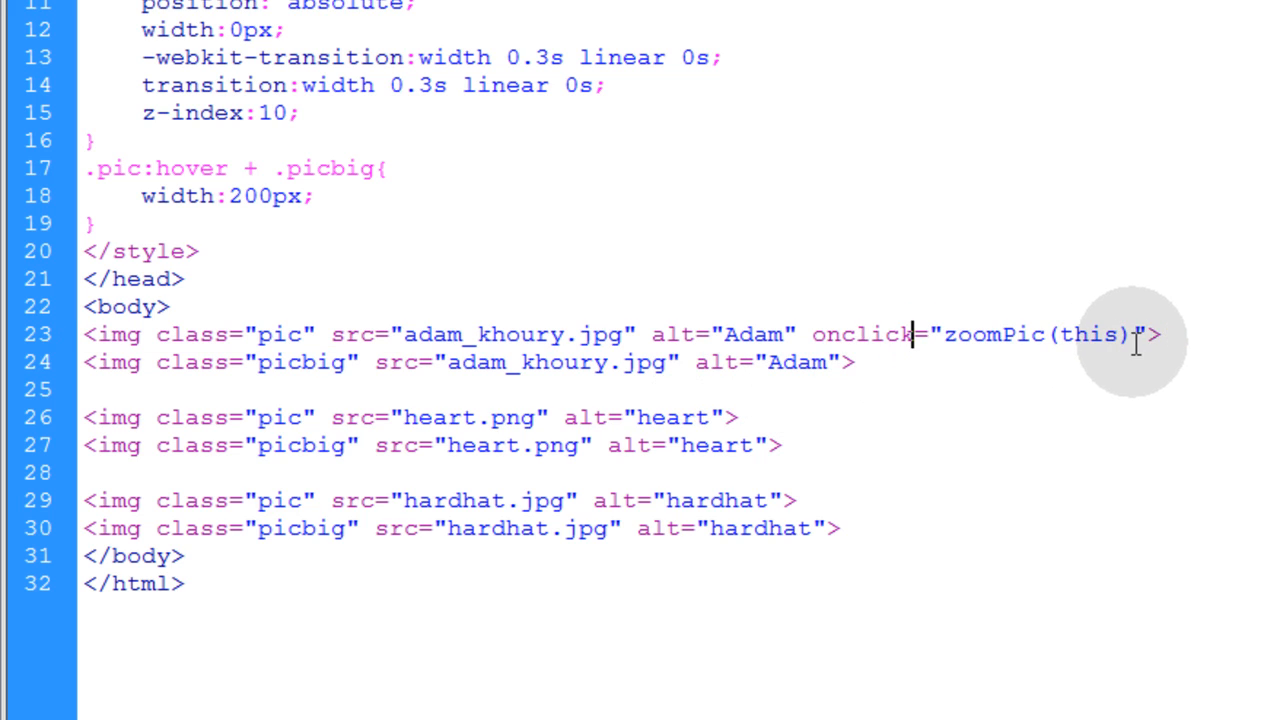
left_click(1120, 334)
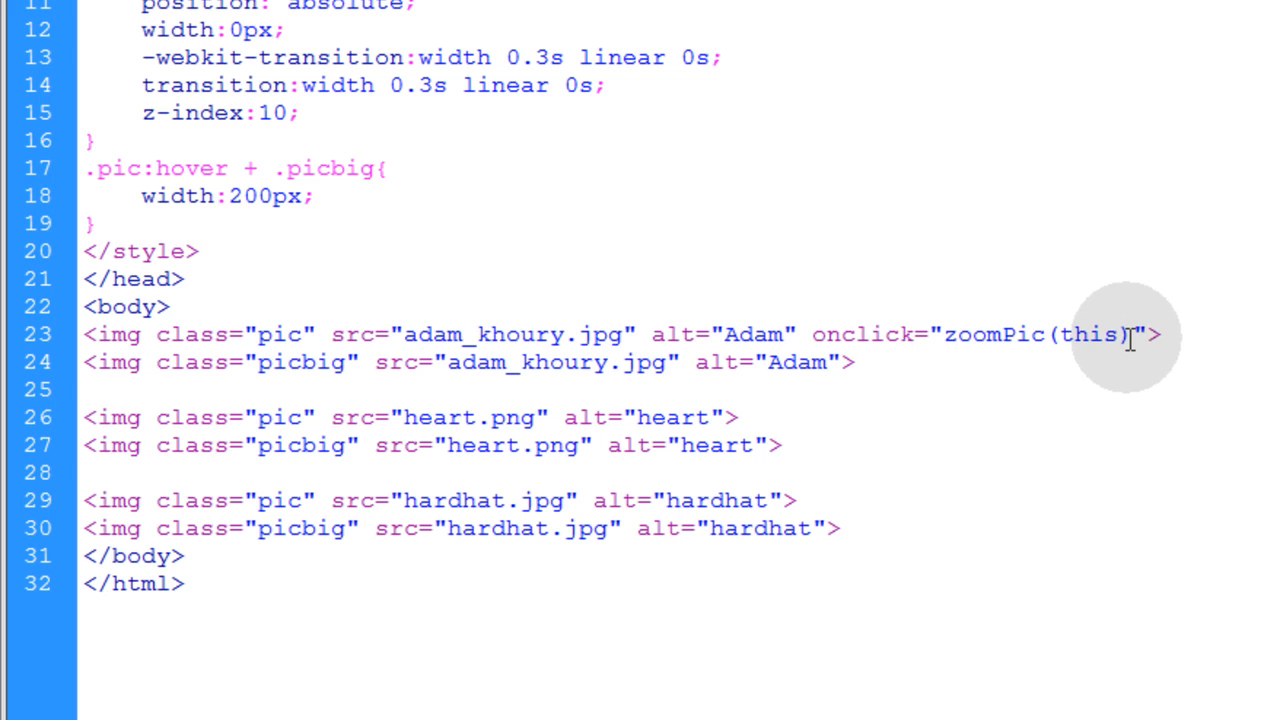
left_click(912, 334)
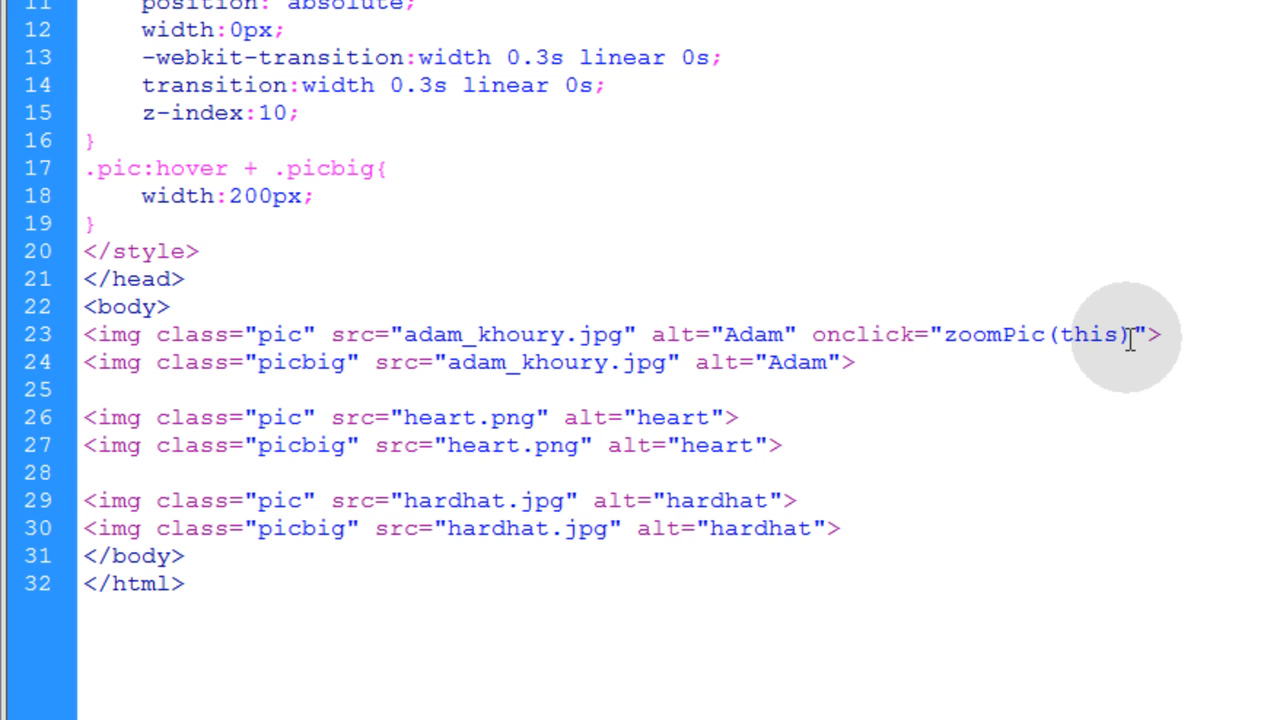
left_click(912, 334)
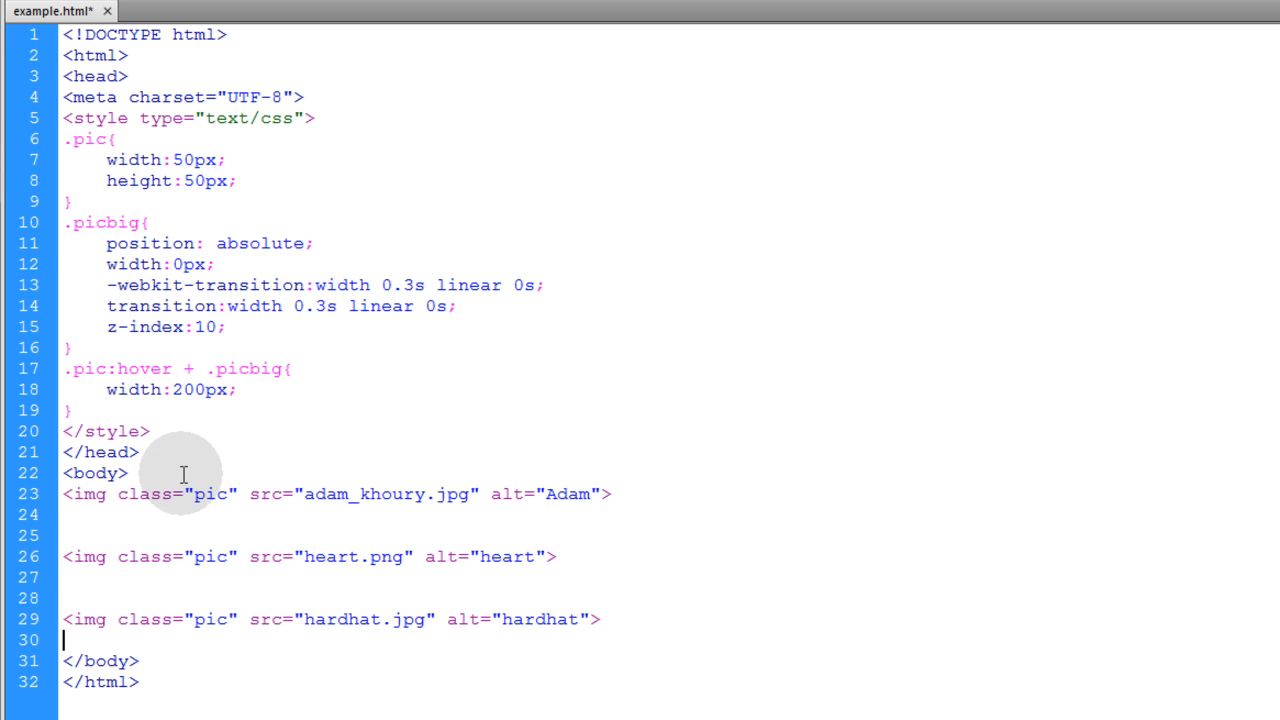
mouse_move(185, 472)
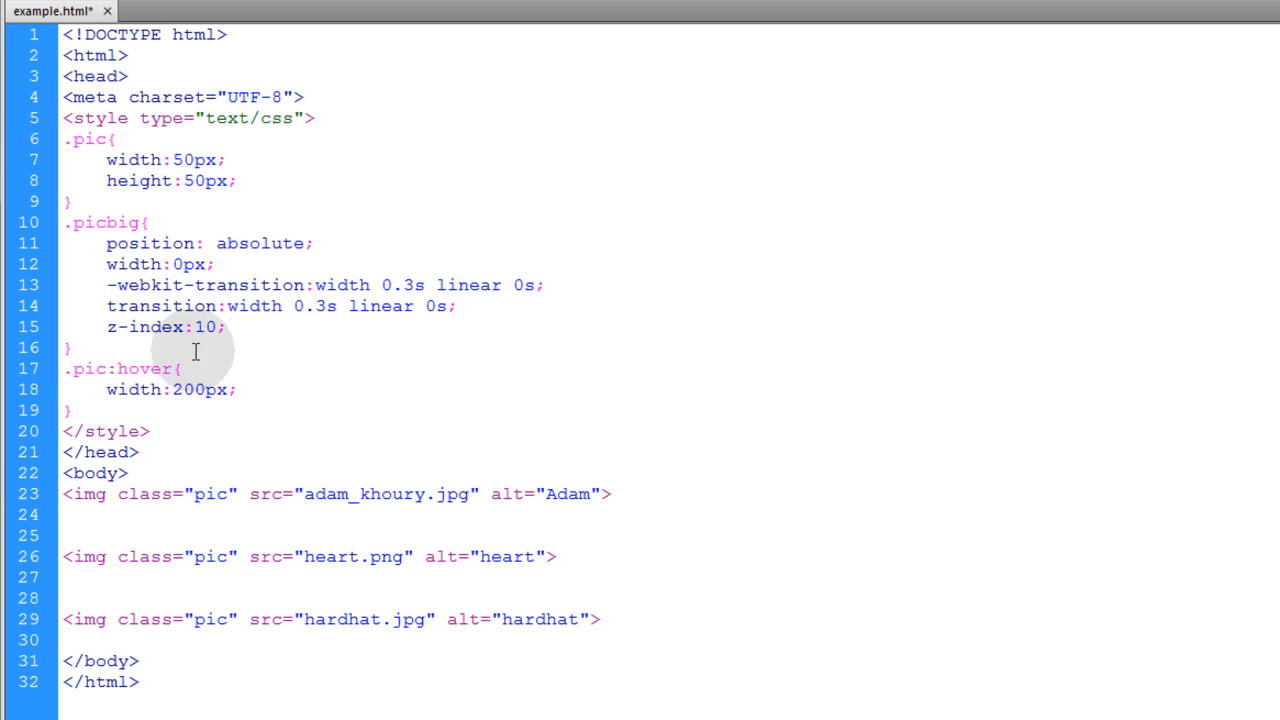
Delete both width transition declarations from the .picbig rule.
left_click_drag(110, 285, 456, 306)
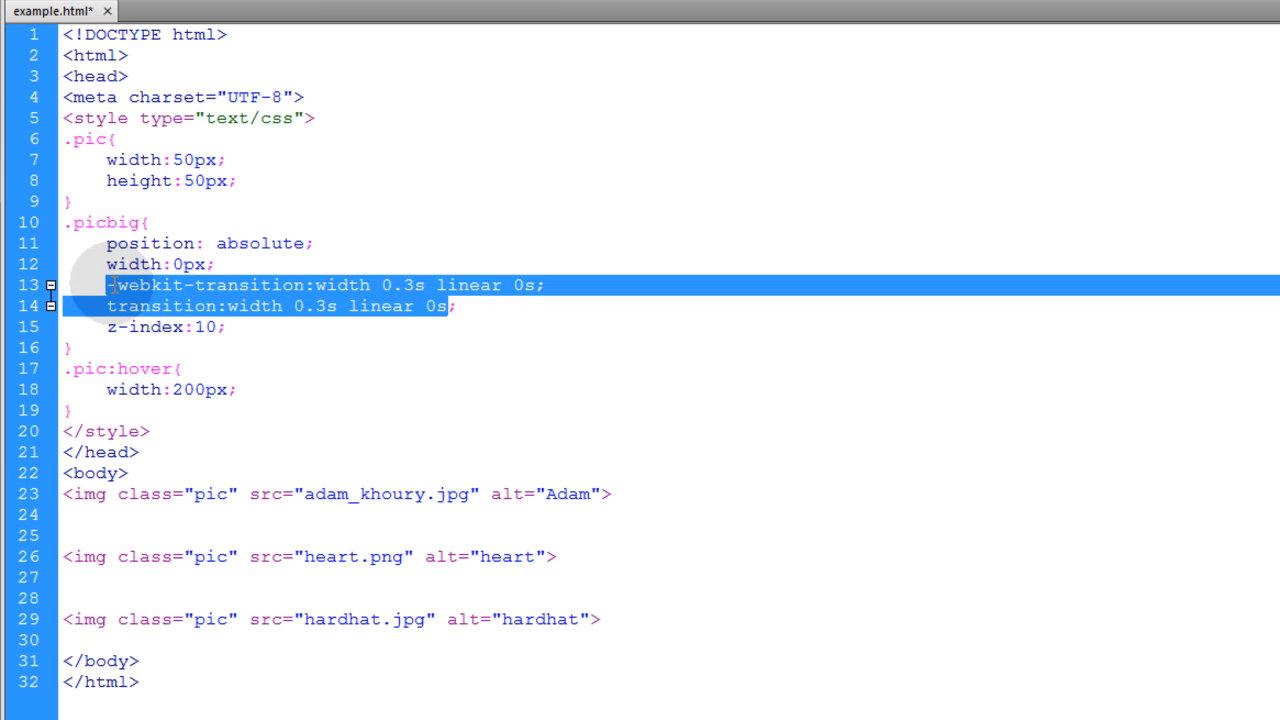
key("Delete")
type(" + .picbig")
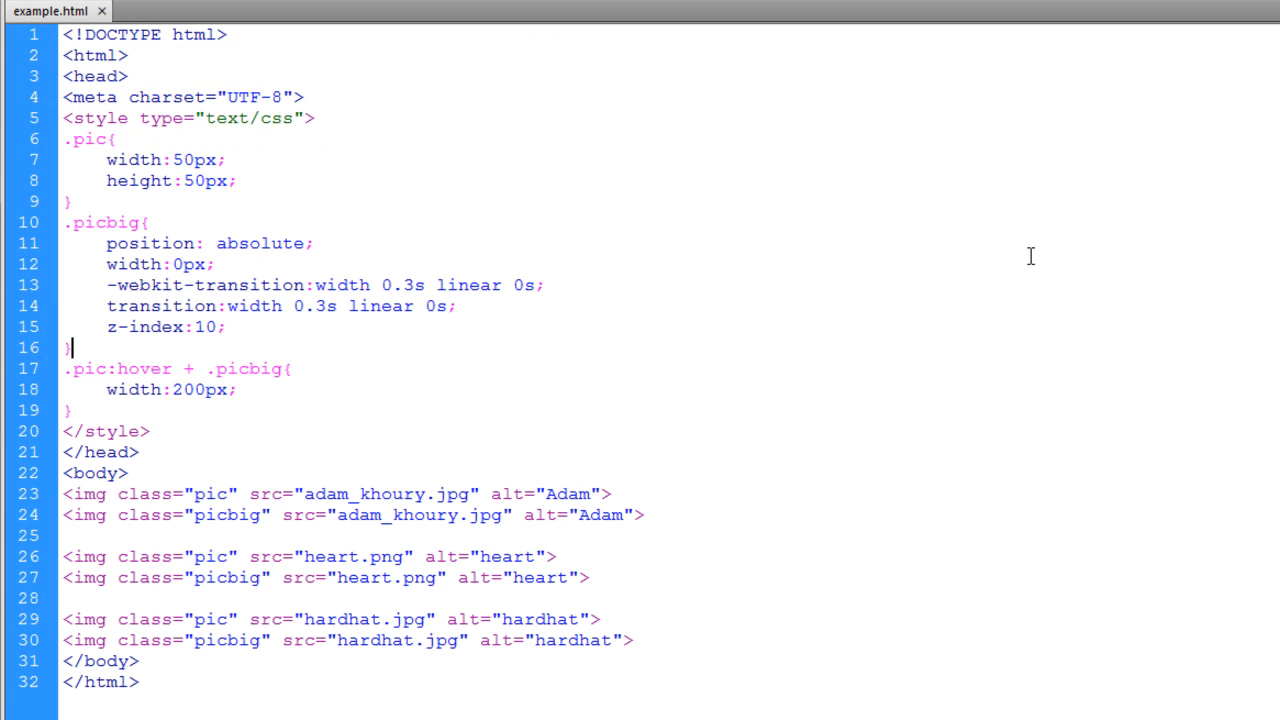
Highlight part of the restored Adam large-copy image tag.
left_click_drag(400, 515, 648, 515)
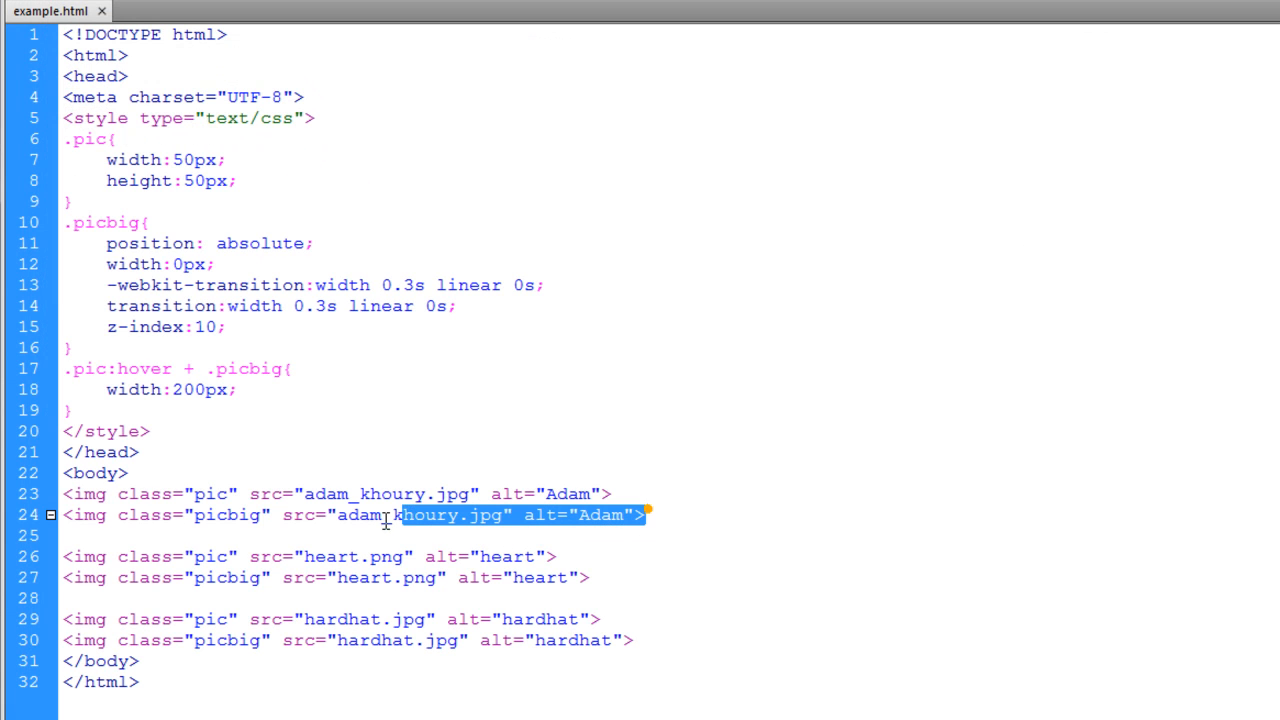